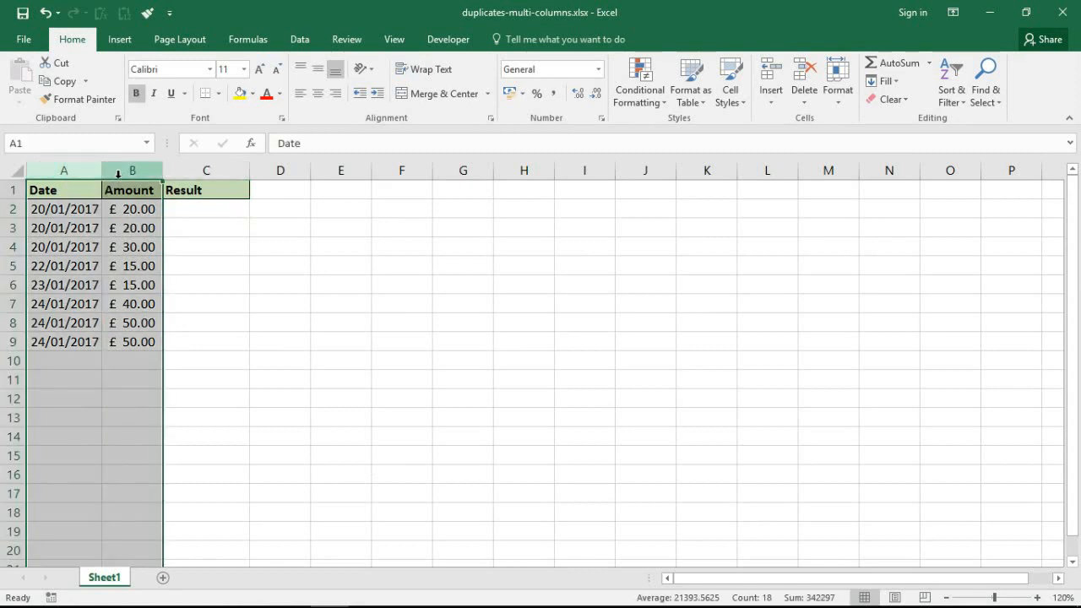
{"action": "mouse_move", "coordinate": [112, 208]}
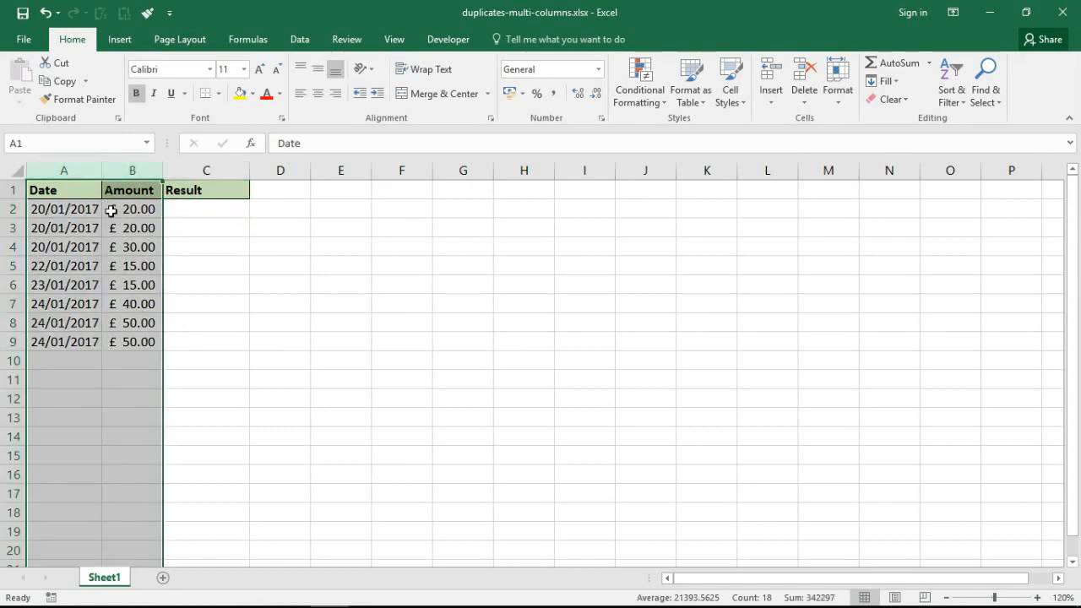
Point out the two matching 20/01/2017 £20.00 rows and the £30.00 row
{"action": "left_click", "coordinate": [63, 208]}
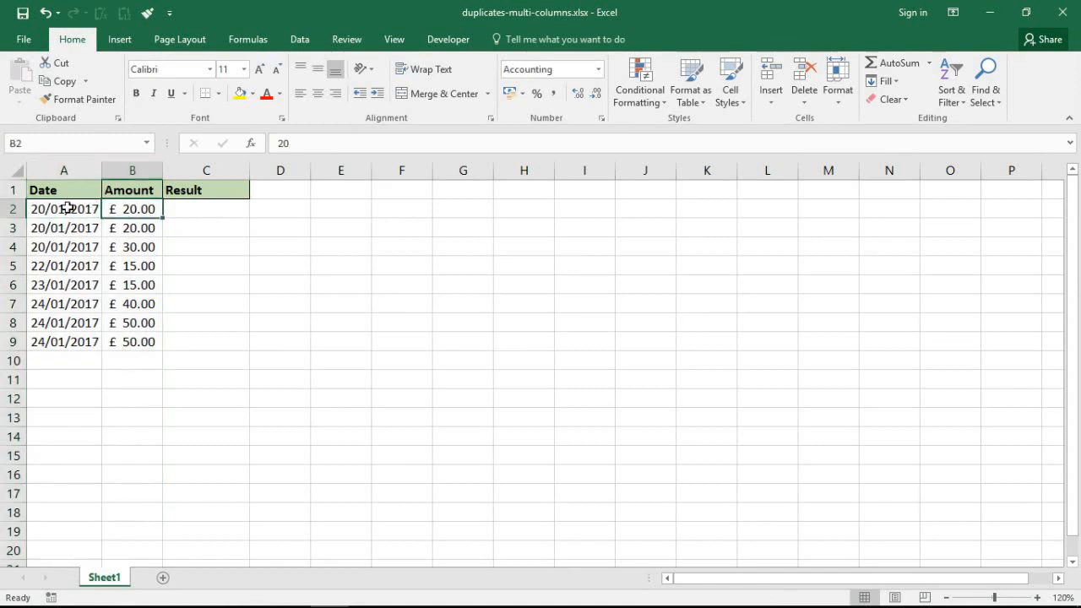
{"action": "left_click_drag", "start_coordinate": [64, 208], "coordinate": [132, 228]}
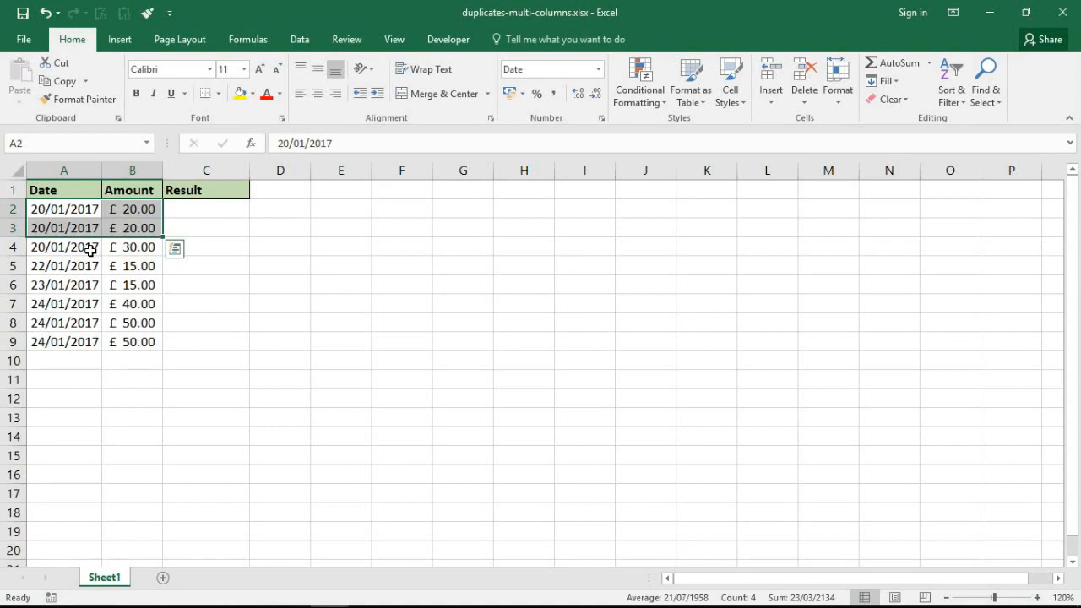
{"action": "left_click", "coordinate": [63, 247]}
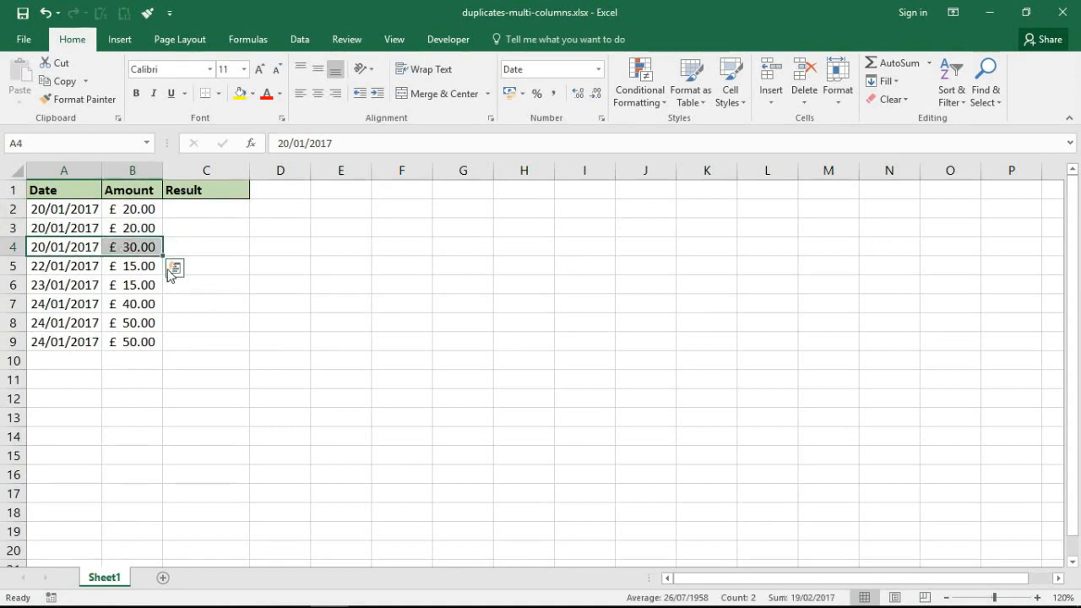
{"action": "mouse_move", "coordinate": [202, 302]}
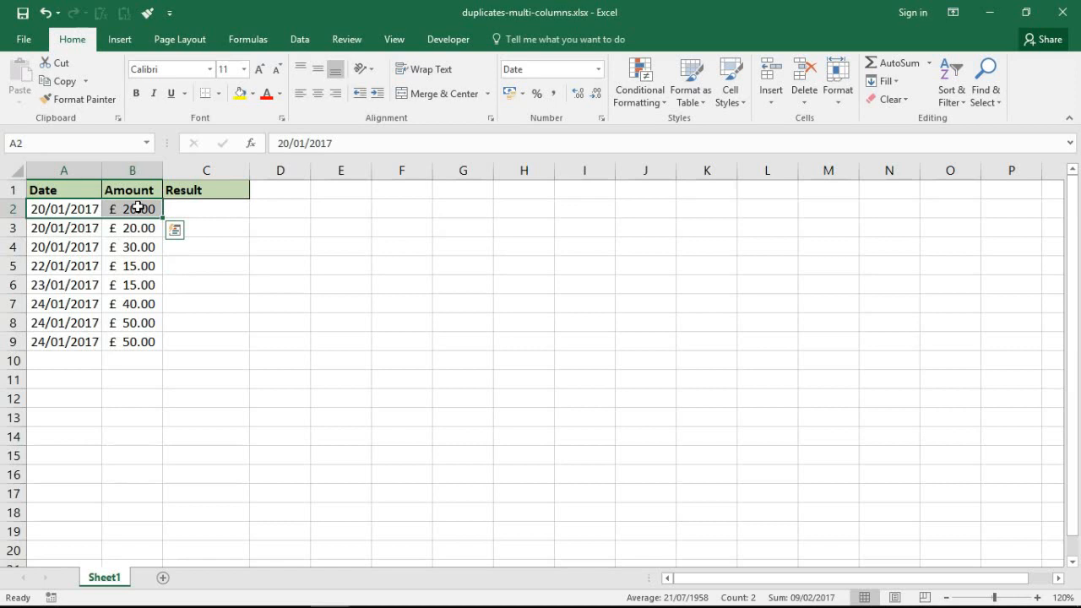
In cell C2, type =sum to bring up matching function suggestions
{"action": "left_click", "coordinate": [206, 209]}
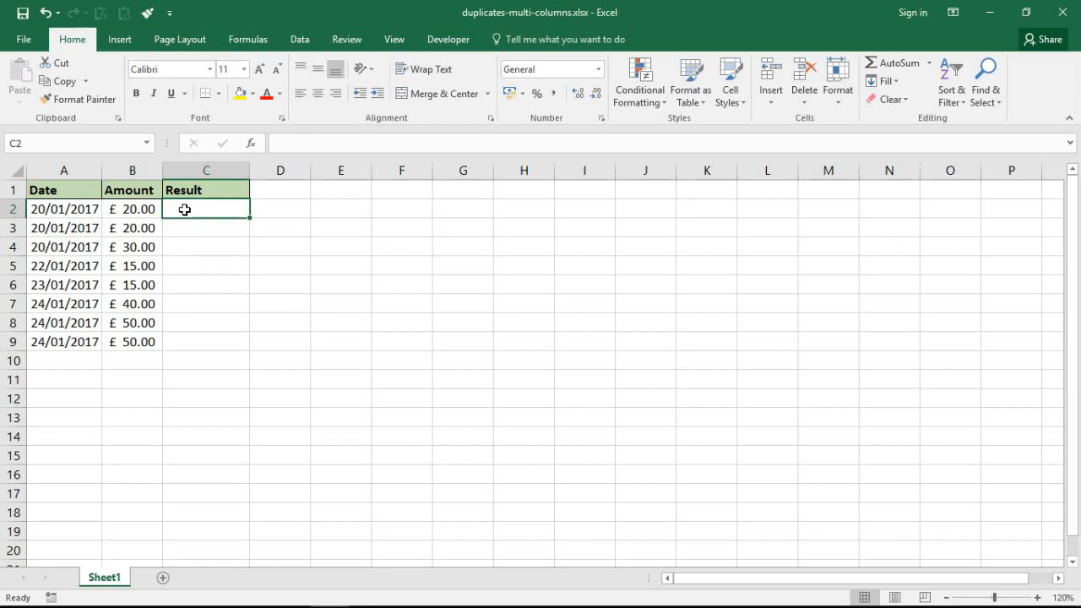
{"action": "type", "text": "="}
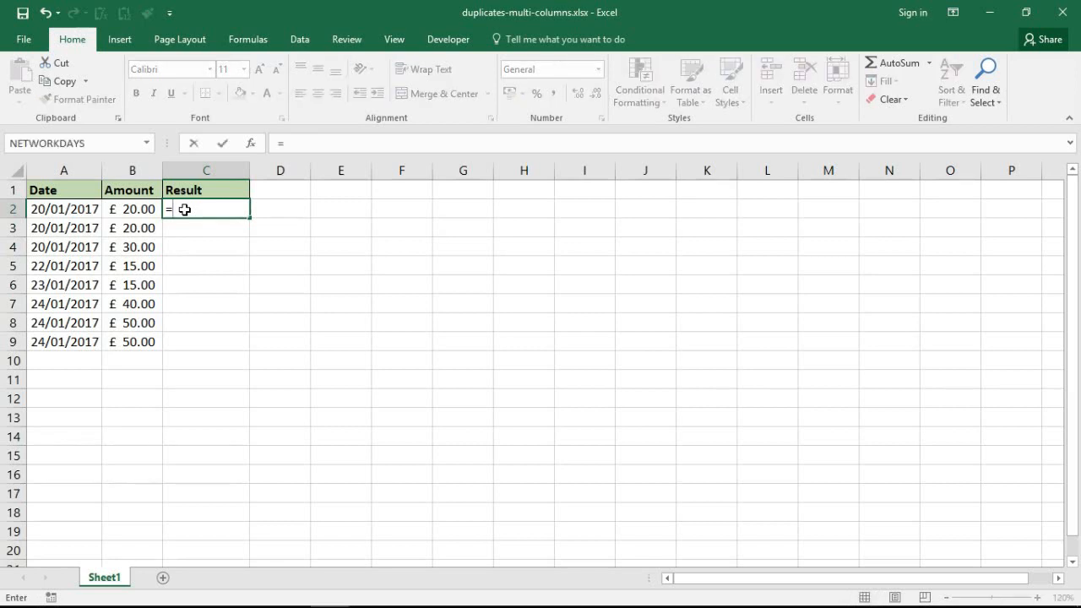
{"action": "type", "text": "sum"}
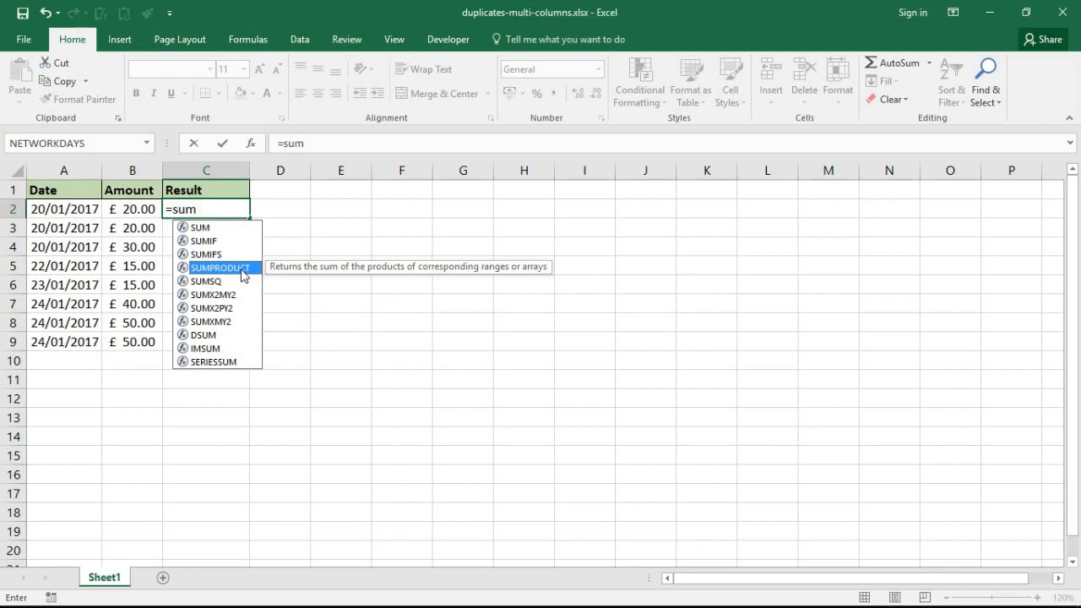
Insert SUMPRODUCT from autocomplete and open a COUNTIF inside it: =SUMPRODUCT((countif(
{"action": "double_click", "coordinate": [220, 267]}
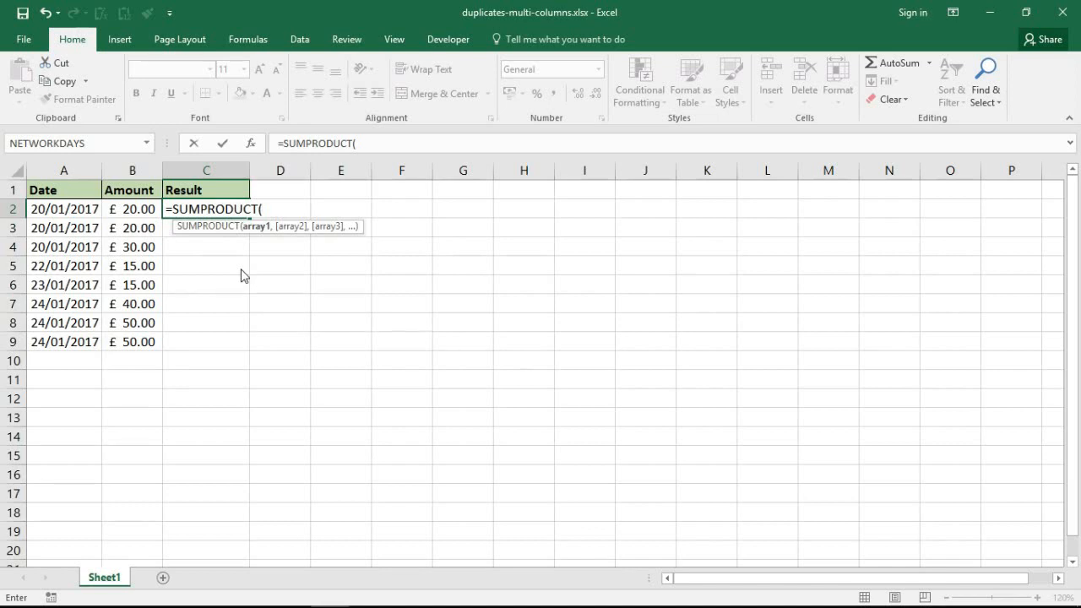
{"action": "type", "text": "("}
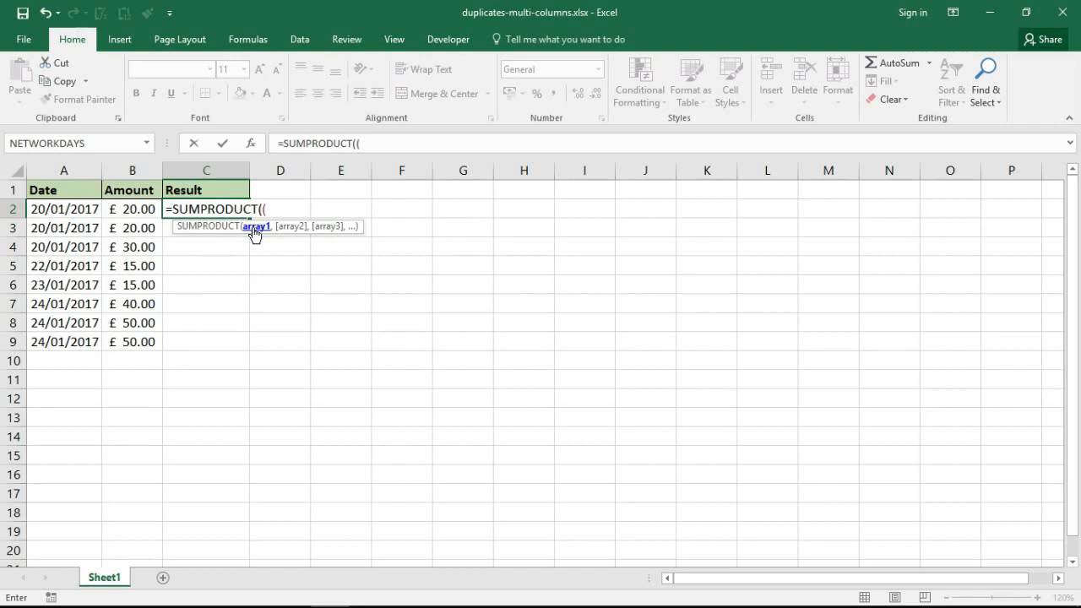
{"action": "mouse_move", "coordinate": [261, 265]}
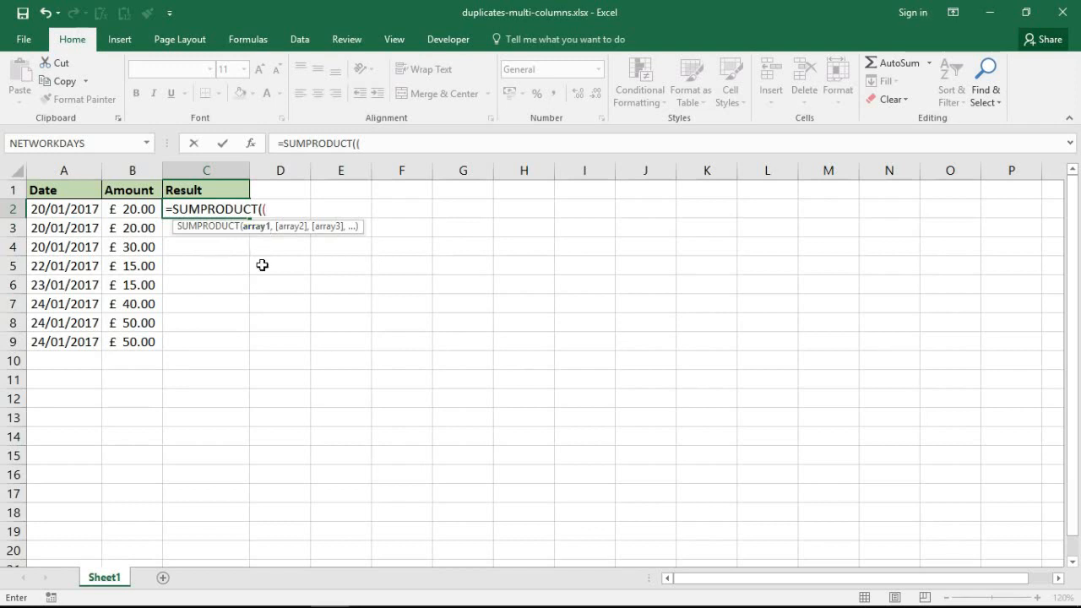
{"action": "type", "text": "countifr"}
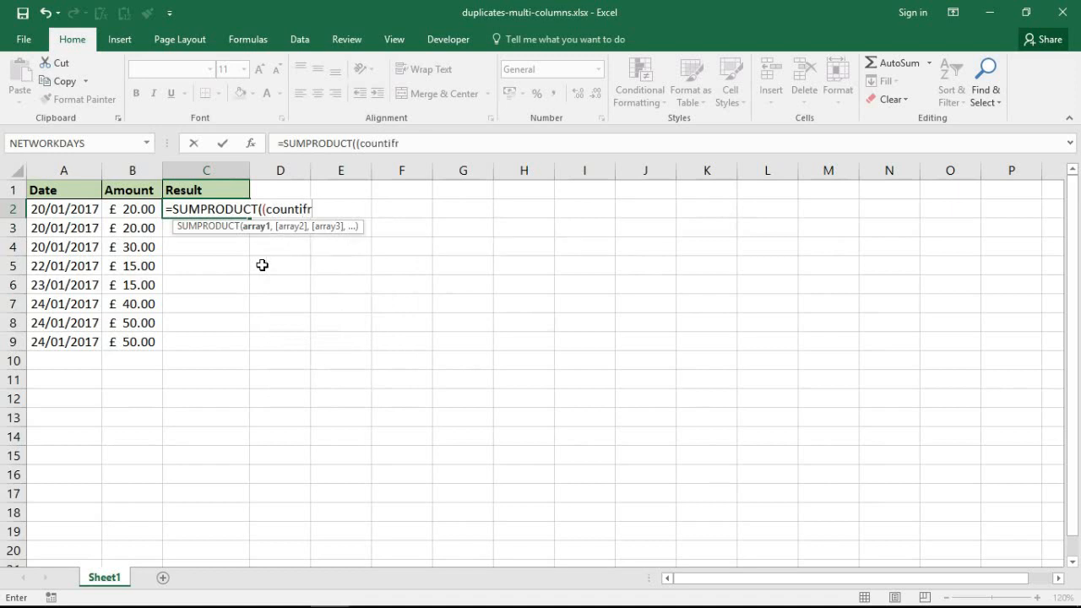
{"action": "type", "text": "("}
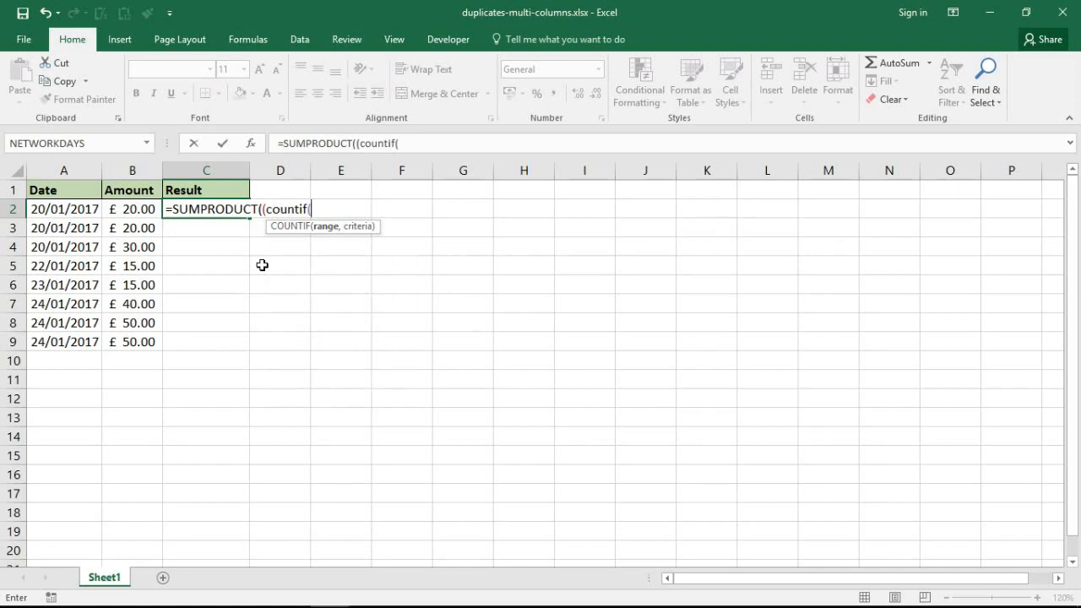
{"action": "mouse_move", "coordinate": [77, 208]}
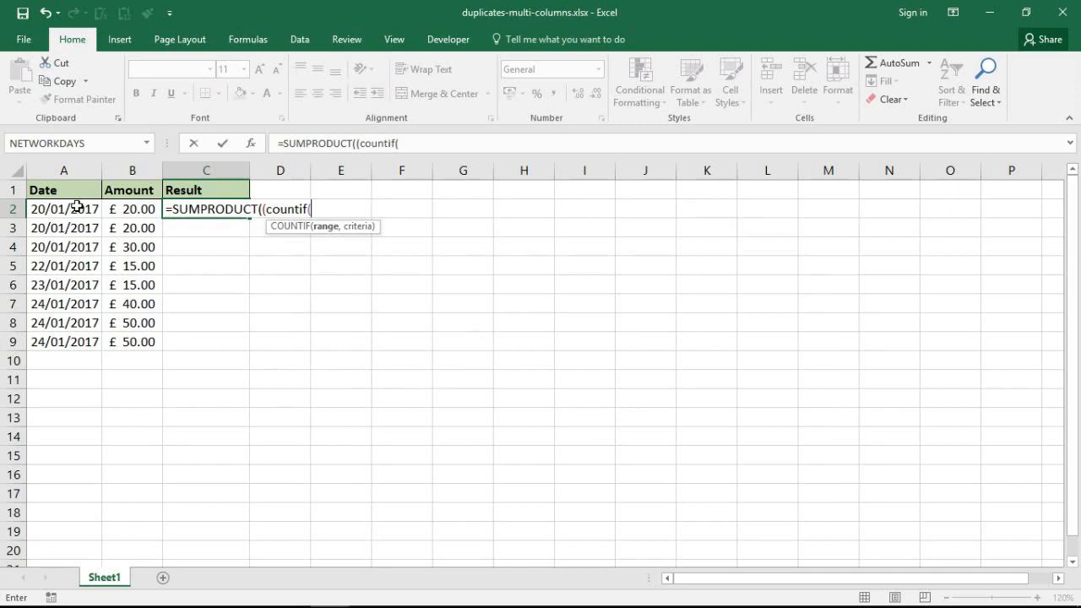
Write the first test COUNTIF($A$2:$A$9,A2)>1, followed by a multiply sign
{"action": "left_click_drag", "start_coordinate": [64, 208], "coordinate": [64, 341]}
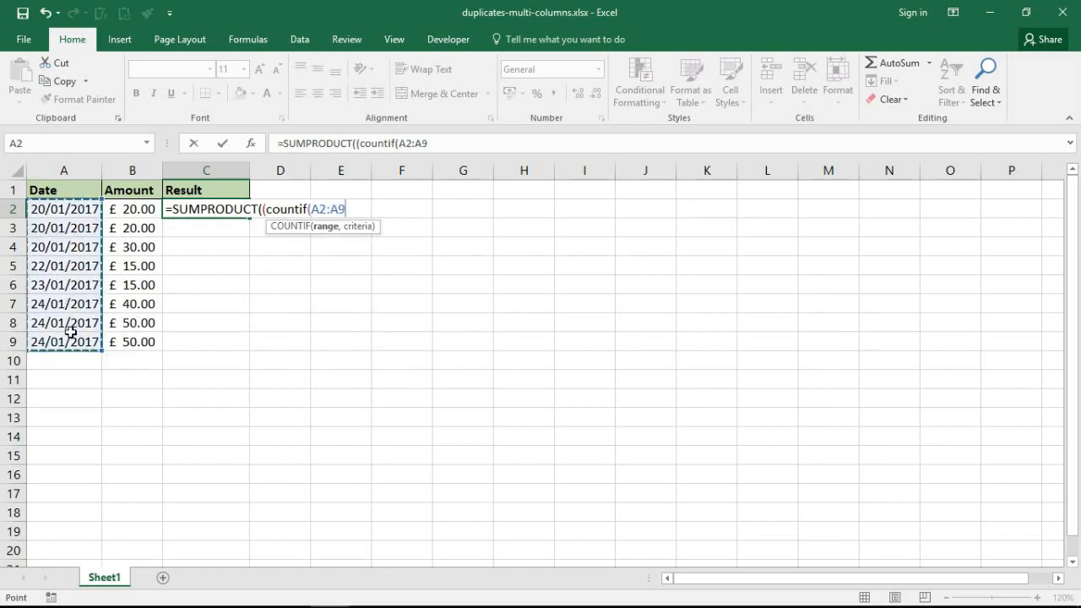
{"action": "key", "text": "f4"}
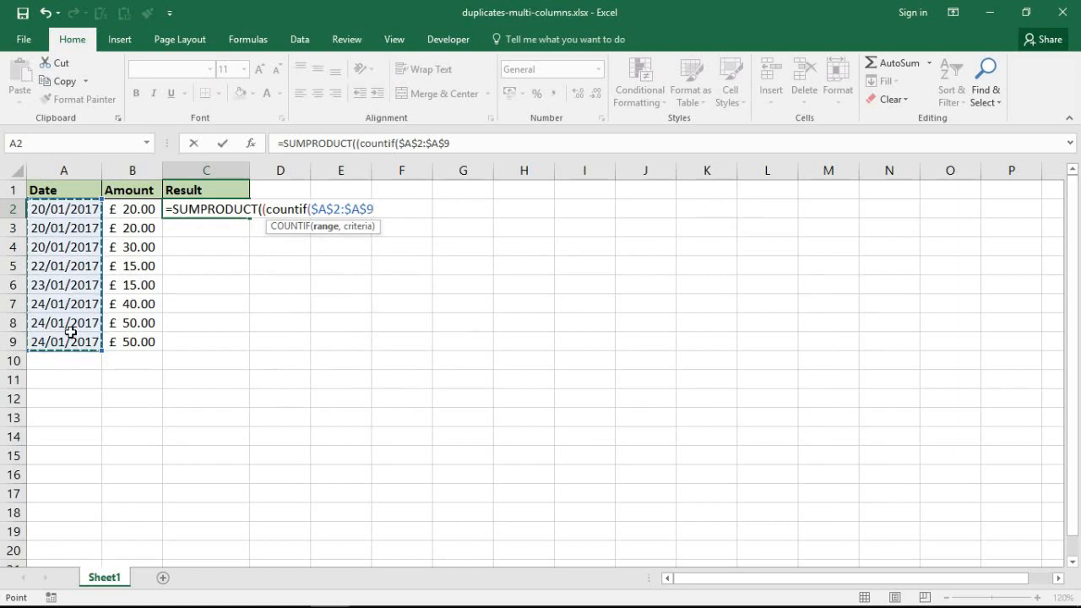
{"action": "type", "text": ",A2"}
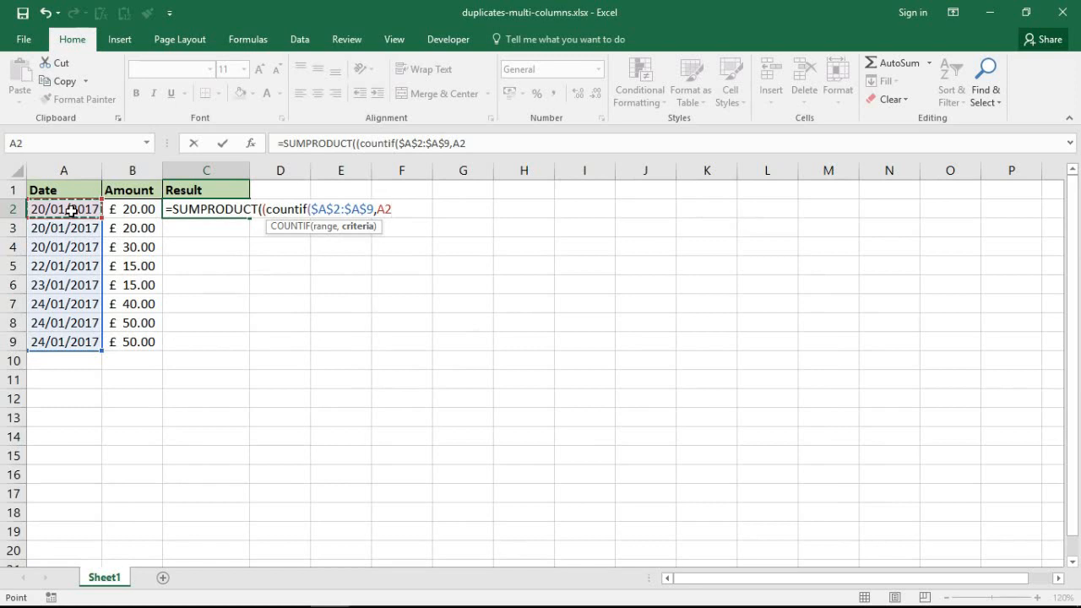
{"action": "type", "text": ")"}
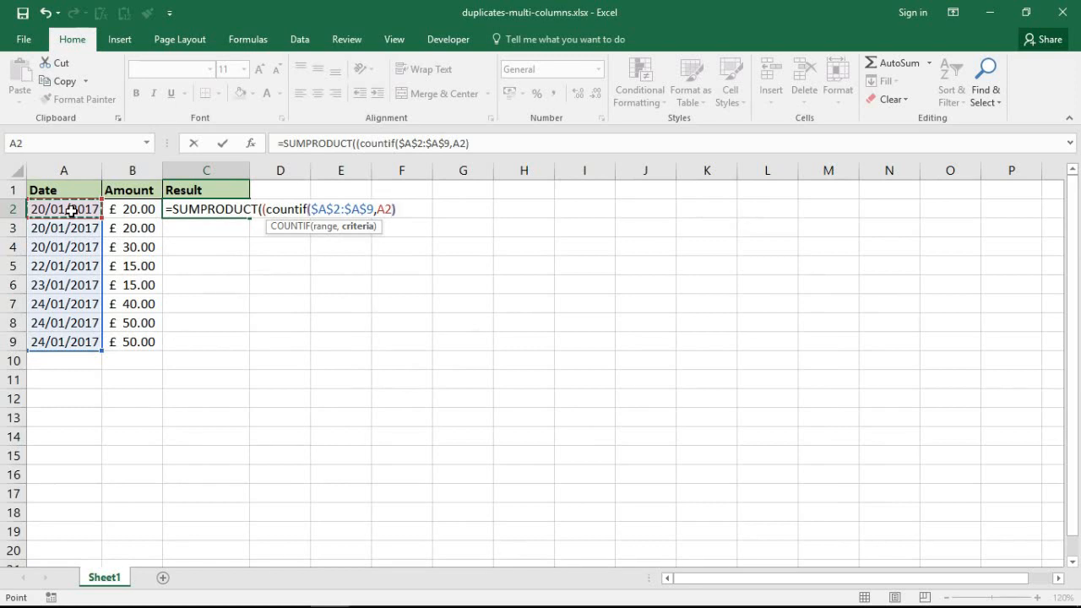
{"action": "type", "text": ">"}
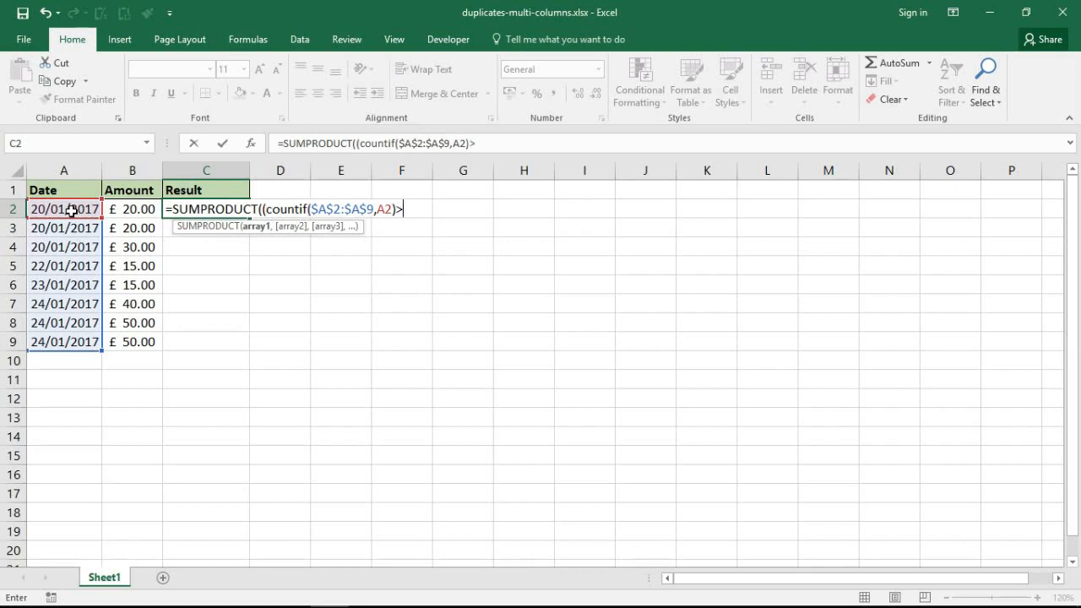
{"action": "type", "text": "1"}
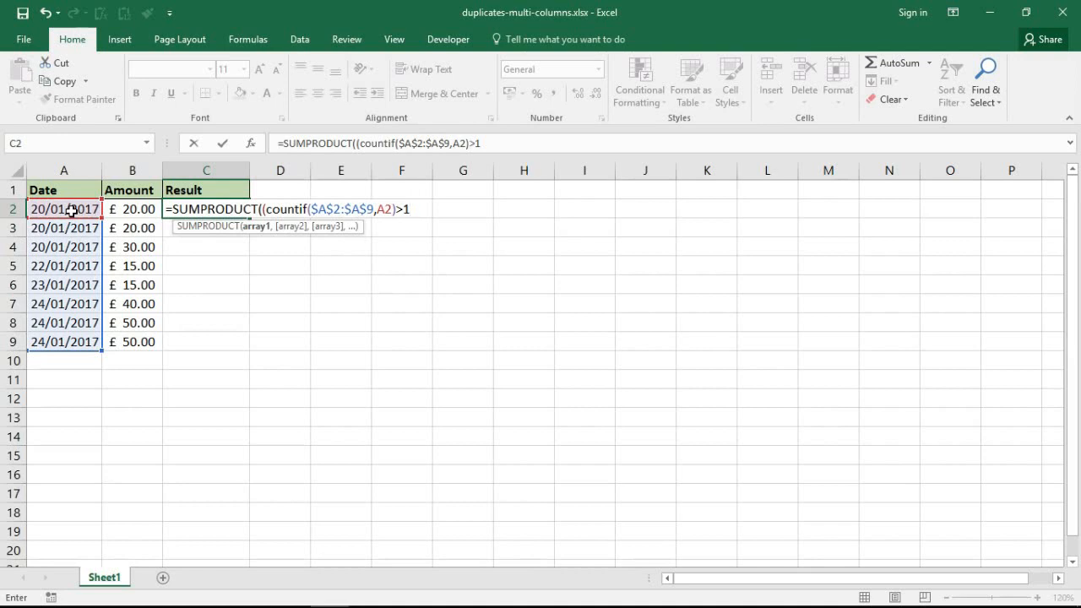
{"action": "type", "text": ")"}
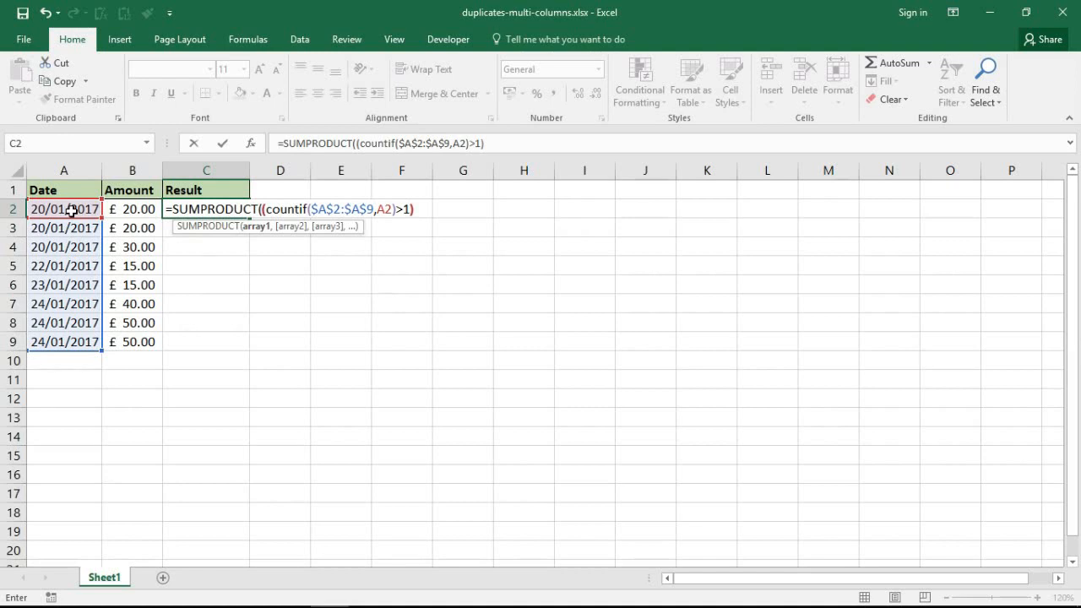
{"action": "type", "text": "*"}
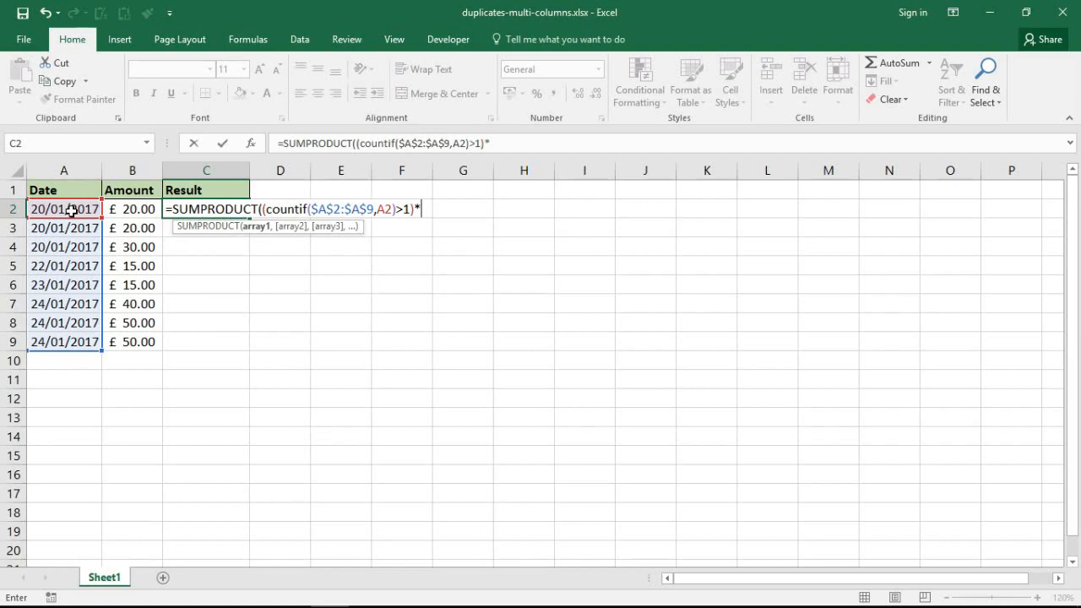
Add the second test COUNTIF($B$2:$B$9,B2)>1 and enter the formula, returning 1
{"action": "type", "text": "("}
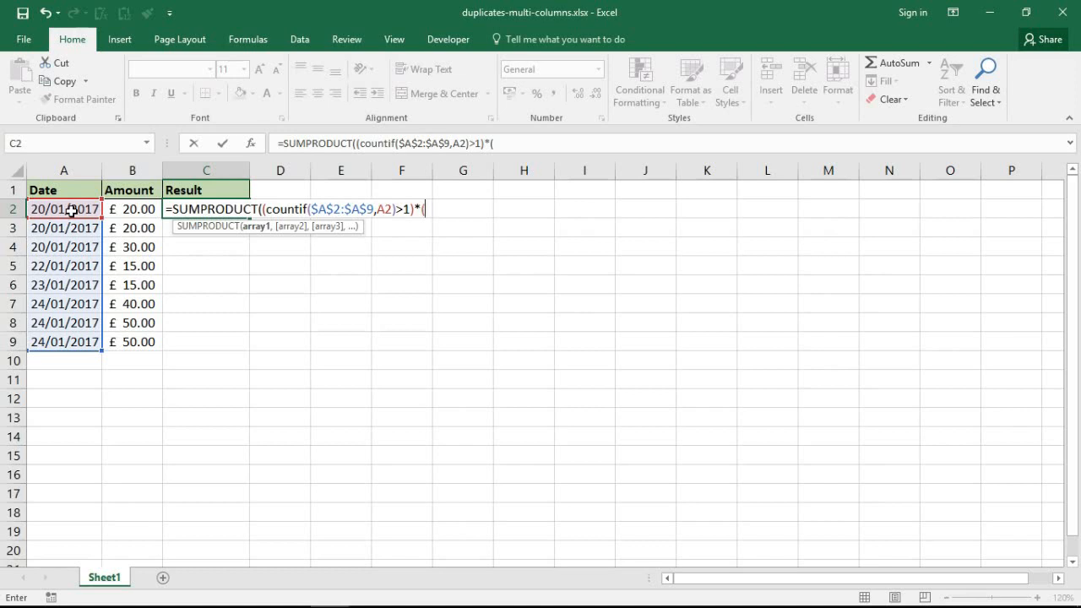
{"action": "type", "text": "c"}
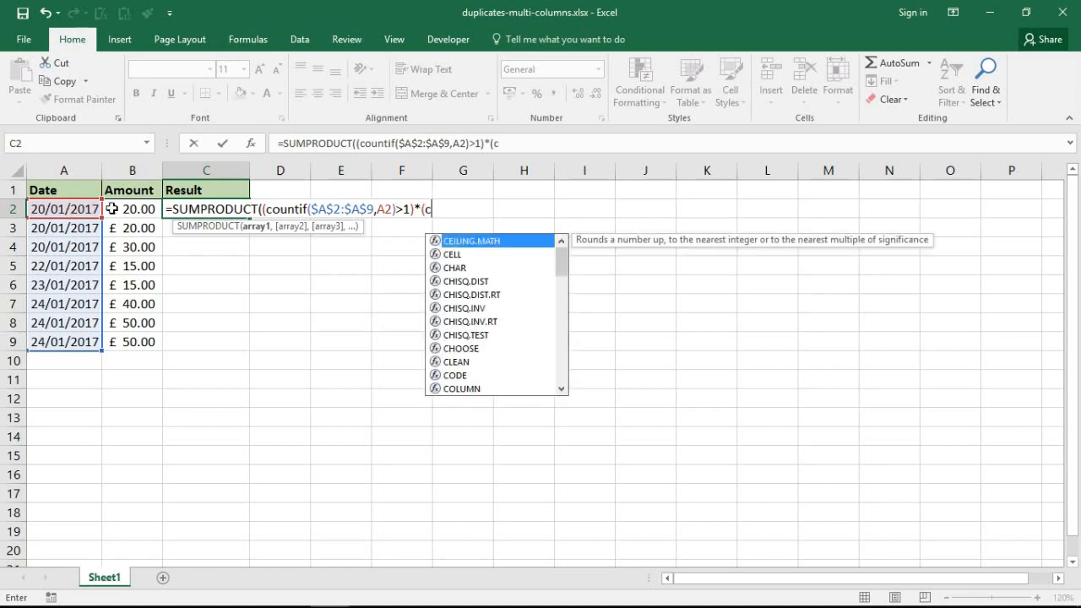
{"action": "type", "text": "ountif"}
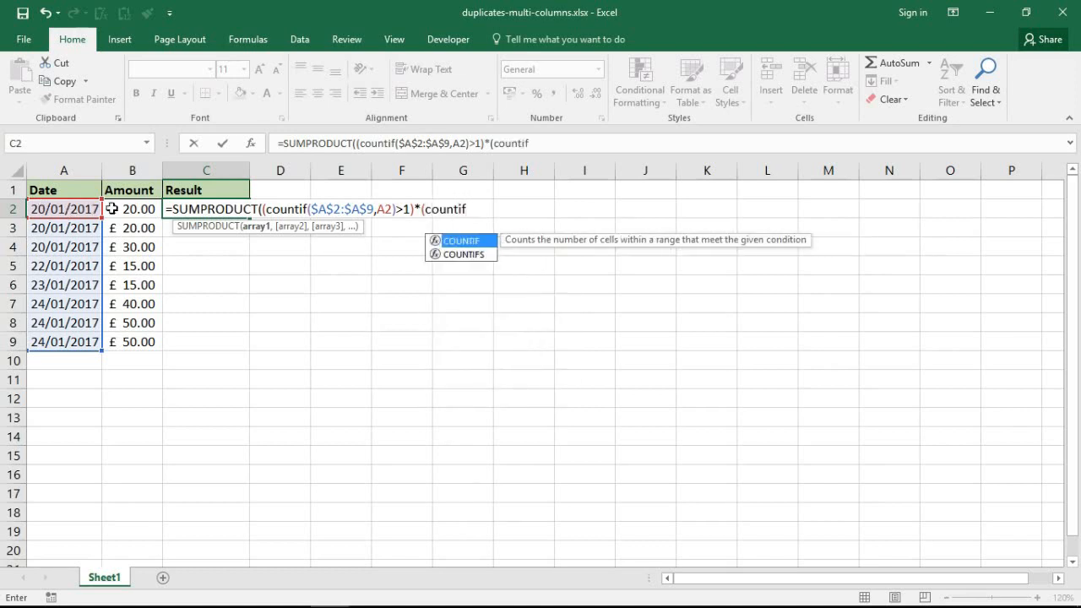
{"action": "type", "text": "("}
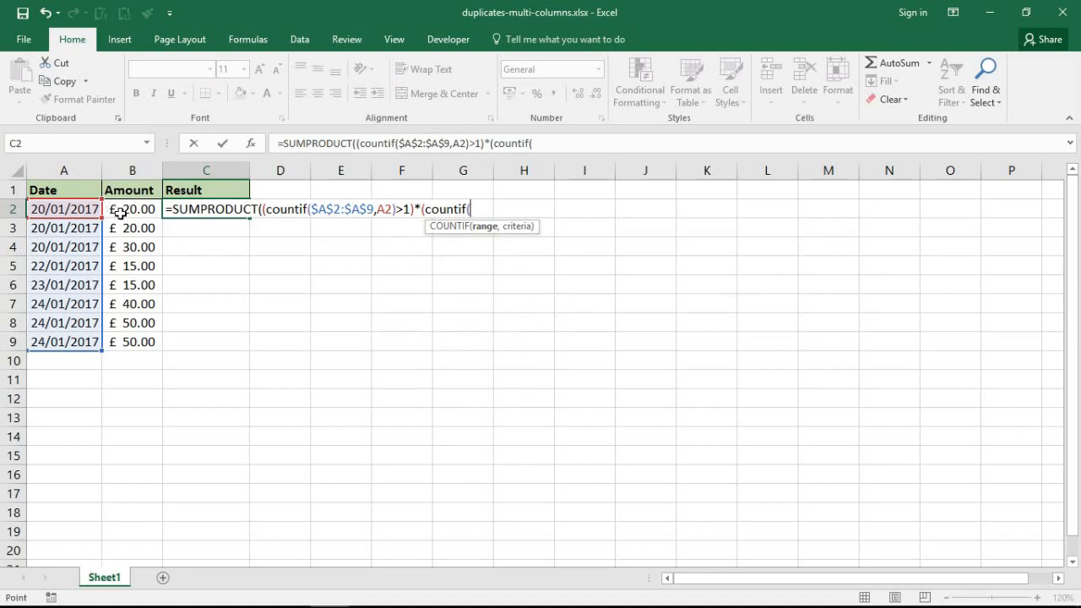
{"action": "left_click_drag", "start_coordinate": [132, 209], "coordinate": [131, 341]}
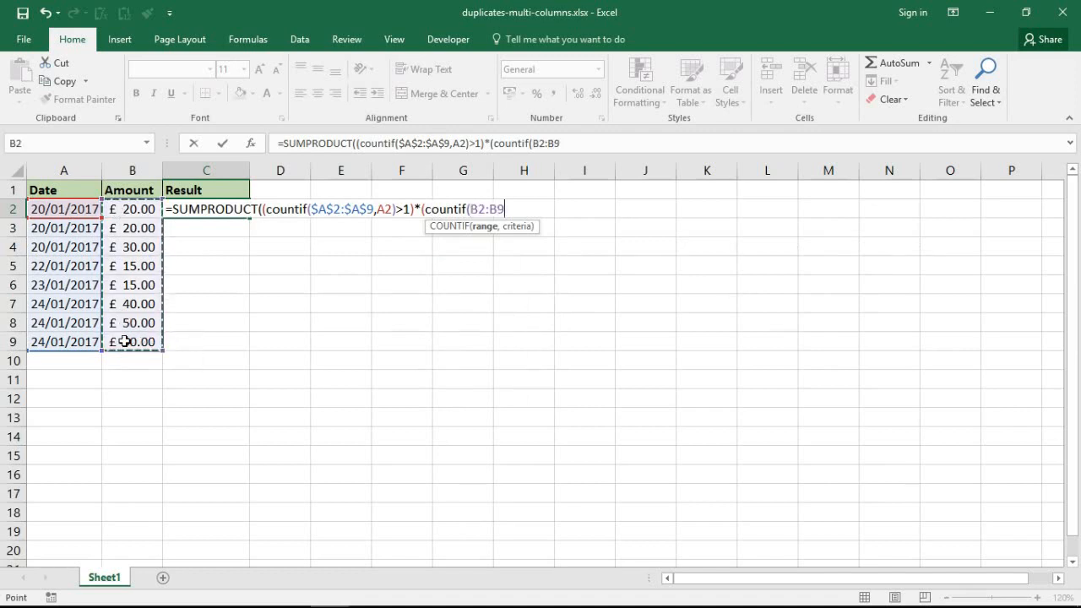
{"action": "key", "text": "f4"}
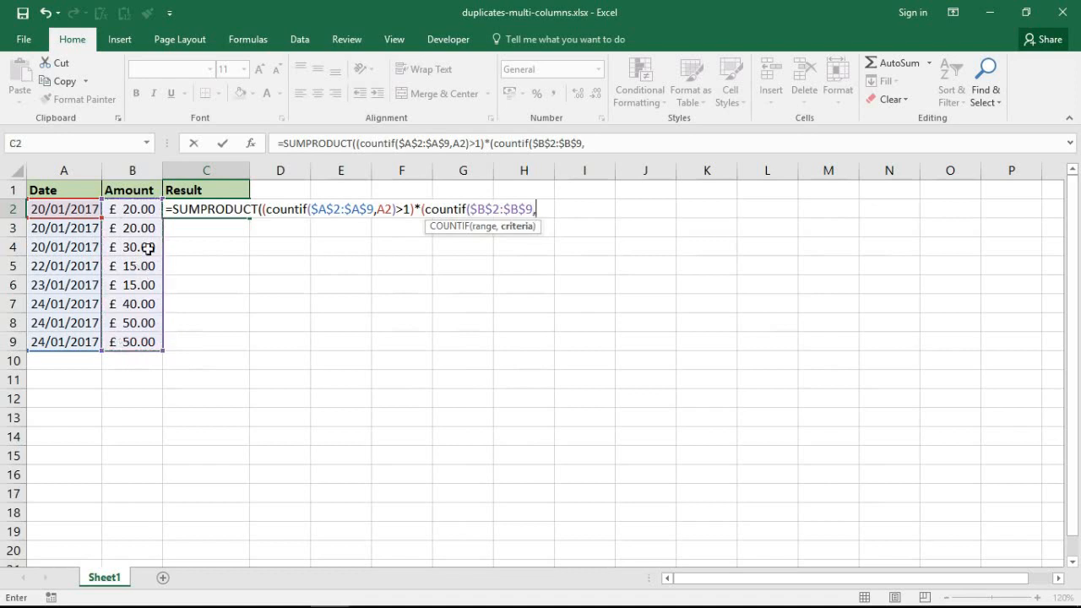
{"action": "mouse_move", "coordinate": [132, 209]}
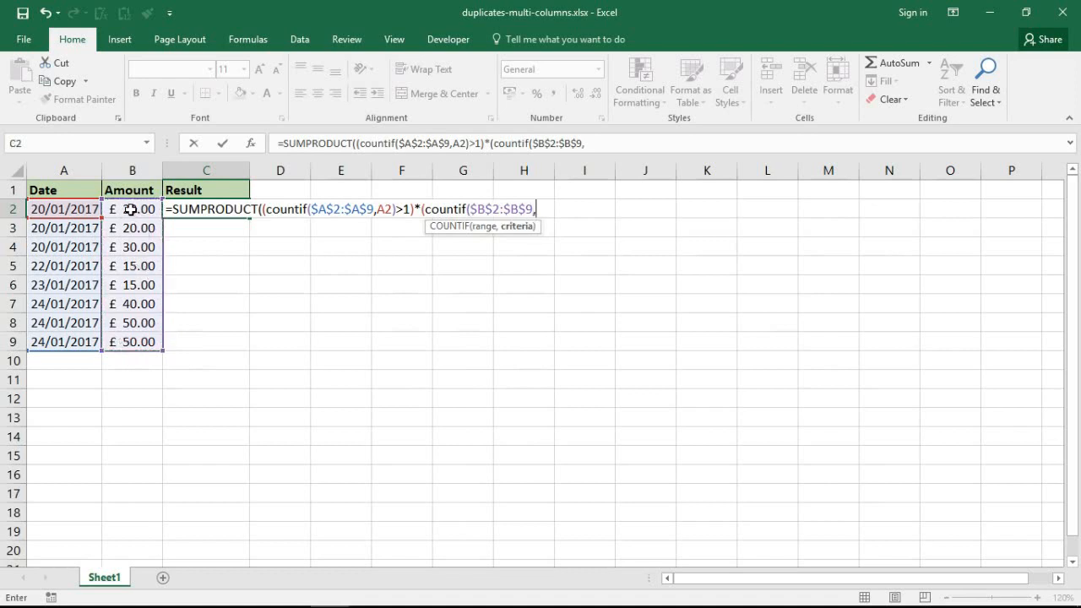
{"action": "left_click", "coordinate": [132, 209]}
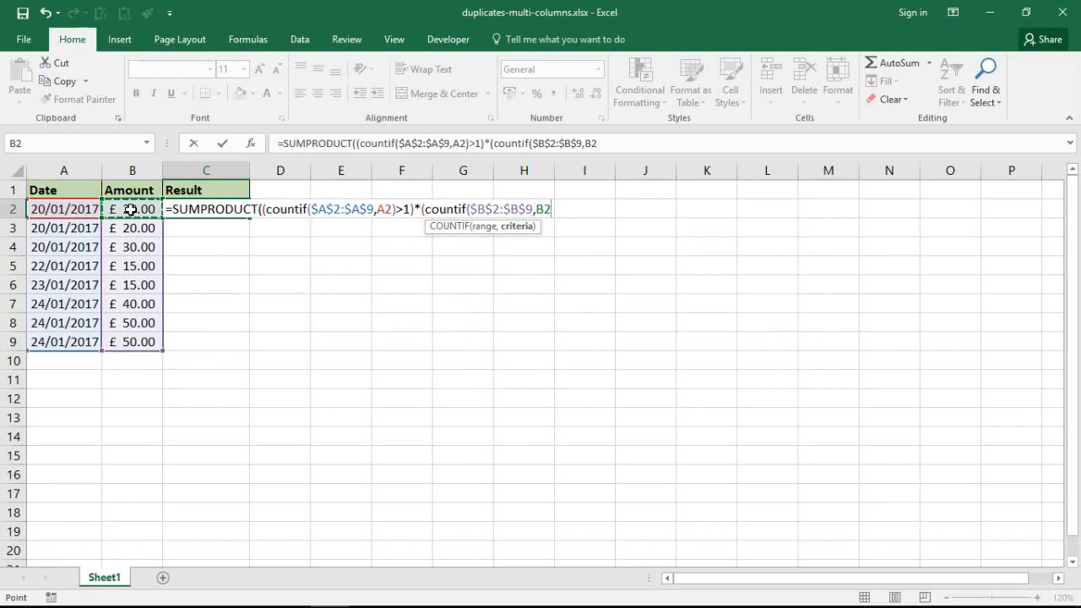
{"action": "type", "text": ")"}
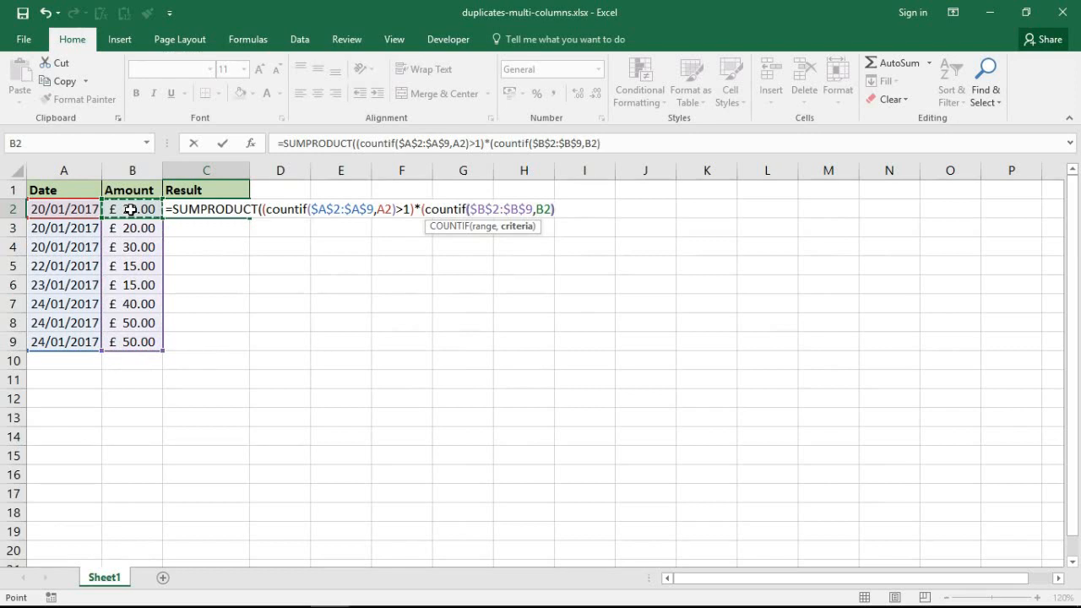
{"action": "type", "text": ">1))"}
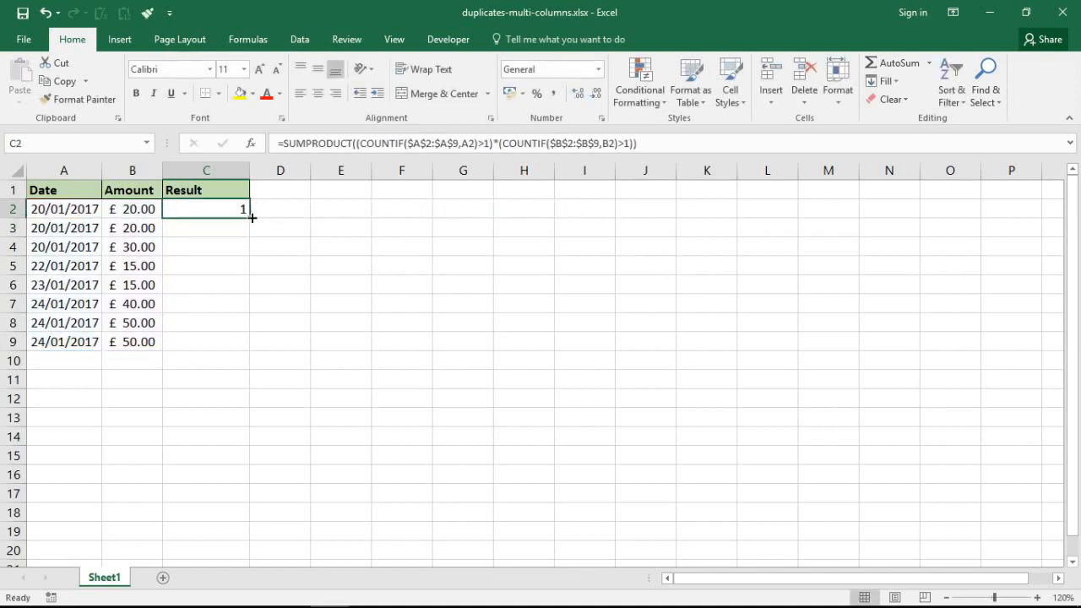
Fill the C2 formula down to C9, showing 0 for rows 4–7 and 1 for rows 8–9
{"action": "left_click_drag", "start_coordinate": [243, 218], "coordinate": [244, 342]}
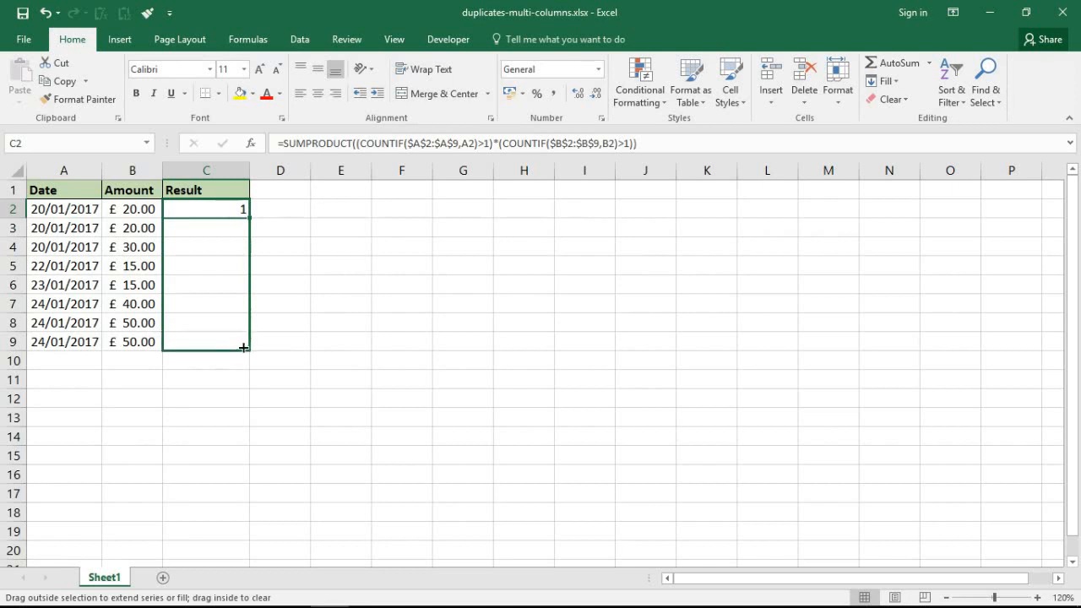
{"action": "left_click_drag", "start_coordinate": [244, 209], "coordinate": [244, 342]}
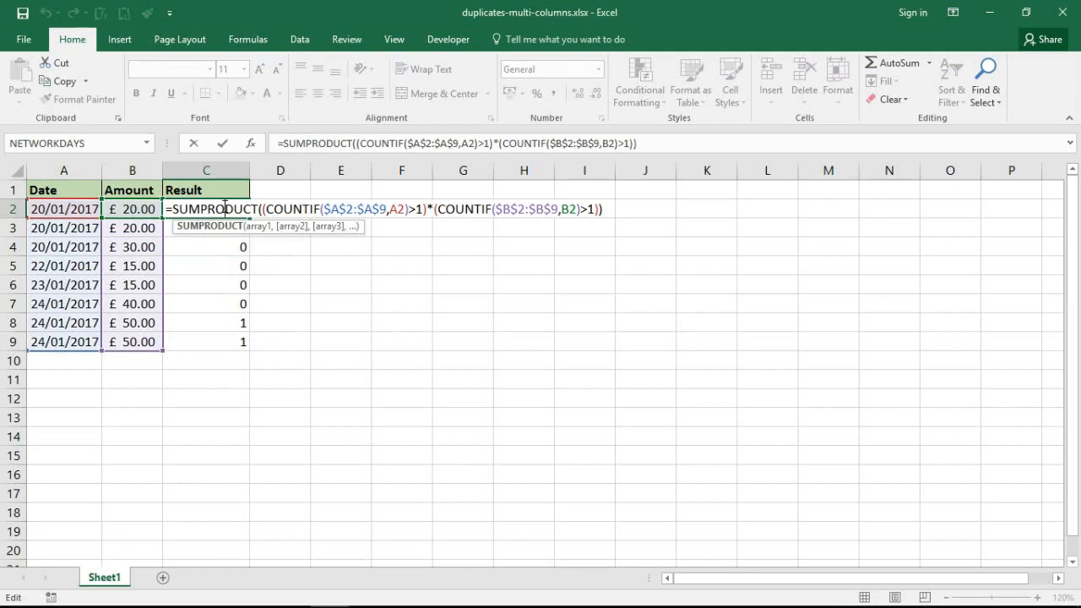
{"action": "mouse_move", "coordinate": [275, 239]}
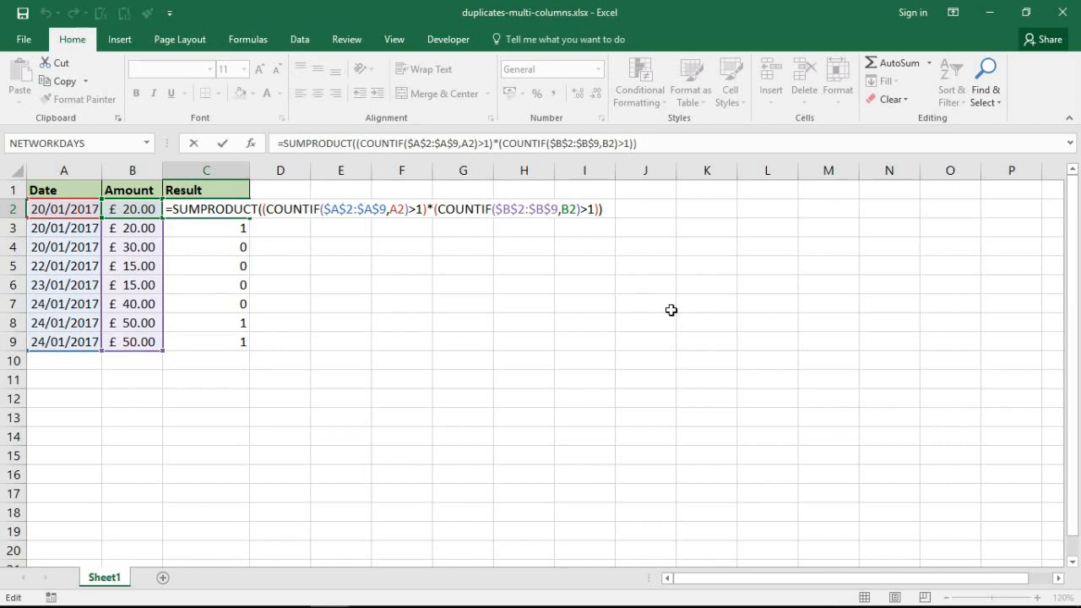
Append =1 to the C2 formula so it returns TRUE or FALSE
{"action": "type", "text": "=1"}
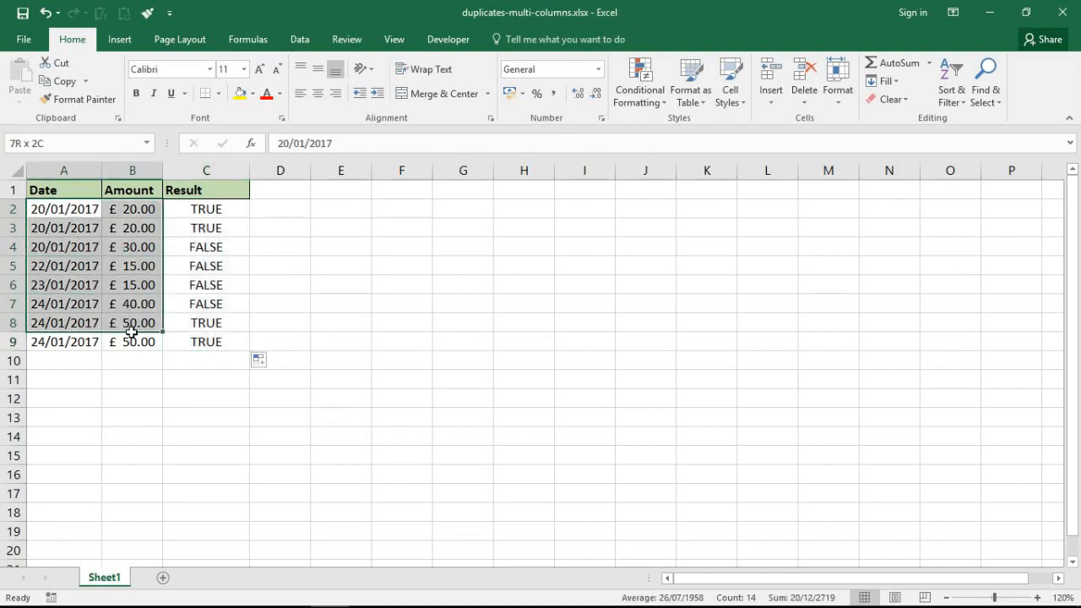
{"action": "left_click", "coordinate": [64, 323]}
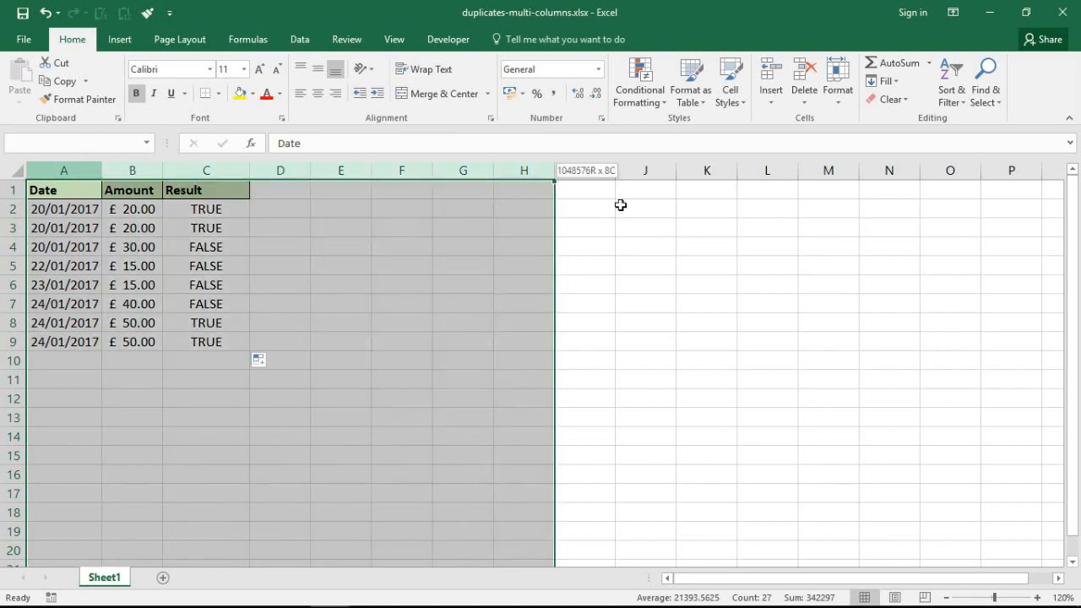
{"action": "left_click", "coordinate": [401, 227]}
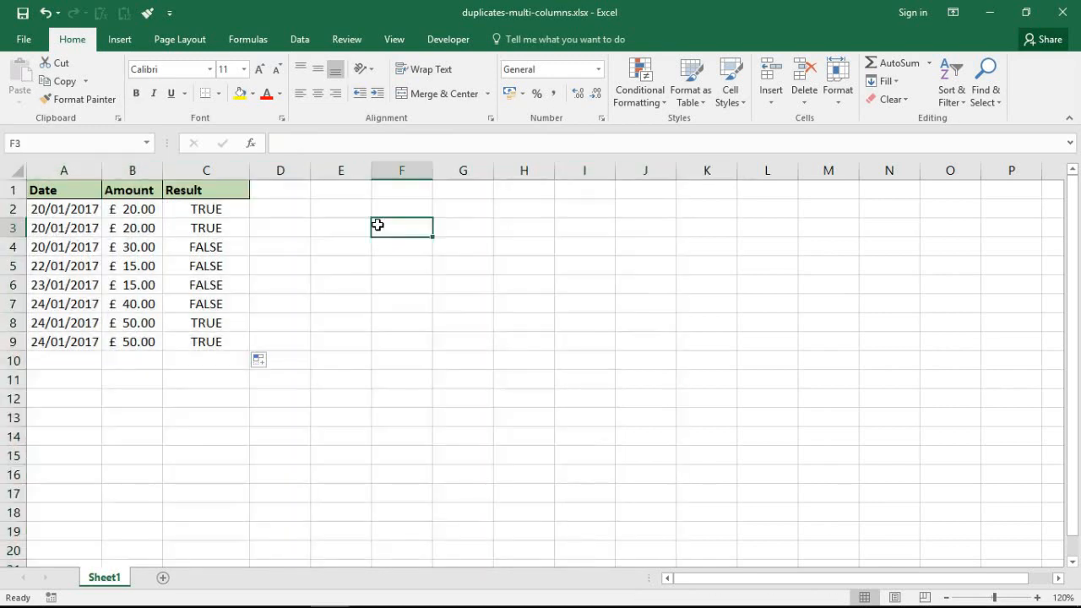
{"action": "left_click_drag", "start_coordinate": [64, 208], "coordinate": [132, 265]}
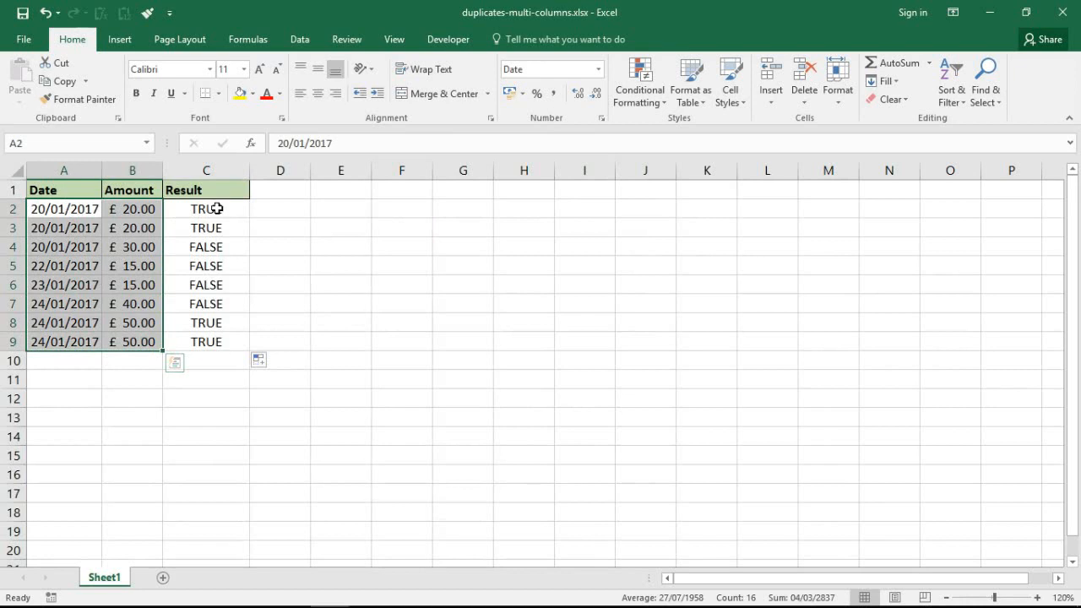
{"action": "left_click", "coordinate": [206, 209]}
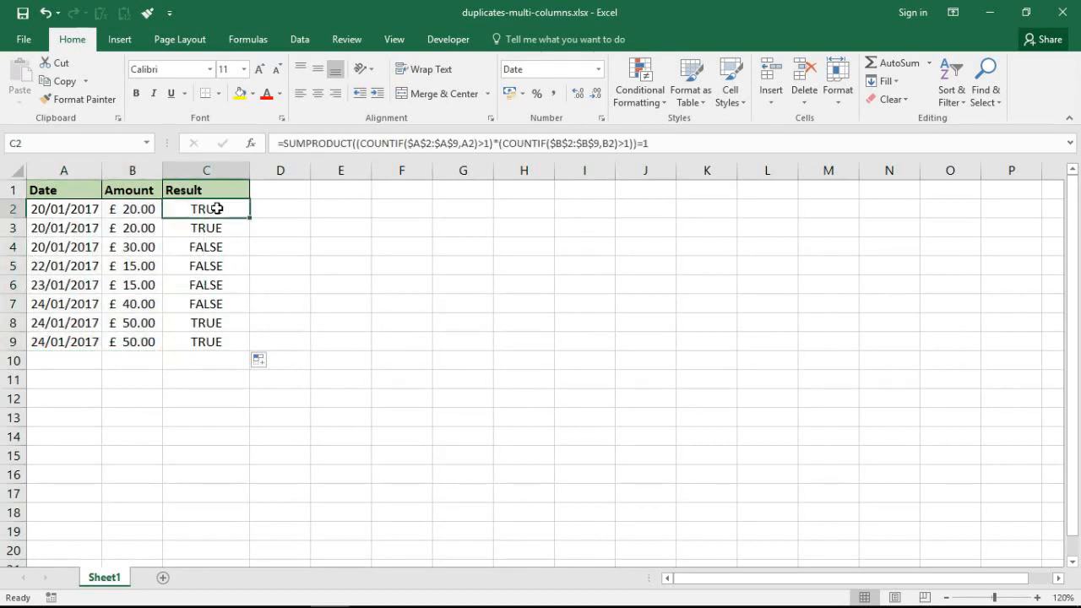
Change the C2 formula's criteria to $A2 and $B2 and commit it
{"action": "double_click", "coordinate": [206, 209]}
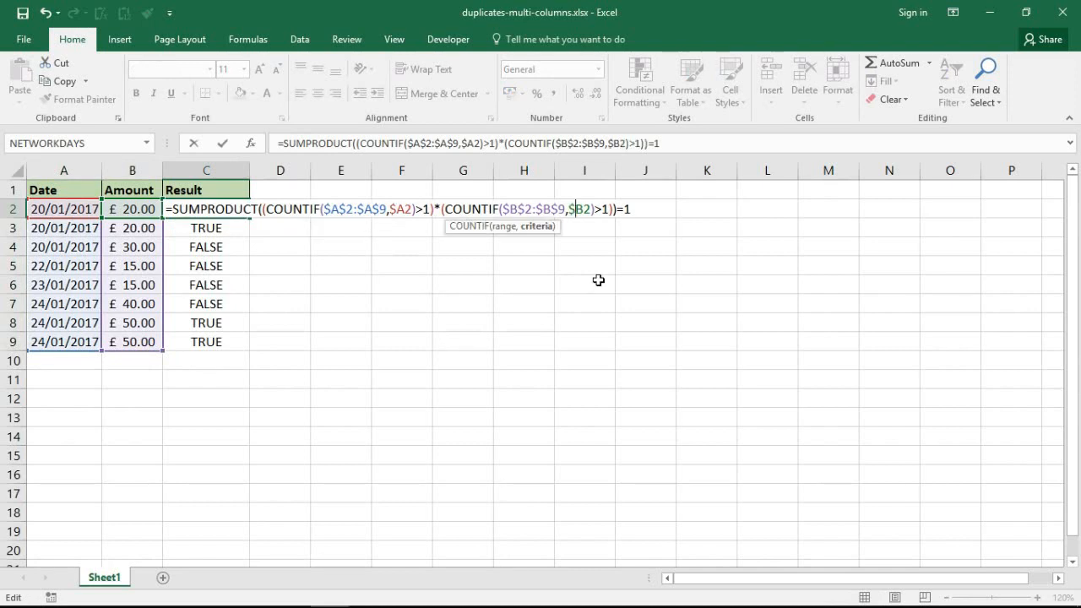
{"action": "mouse_move", "coordinate": [513, 217]}
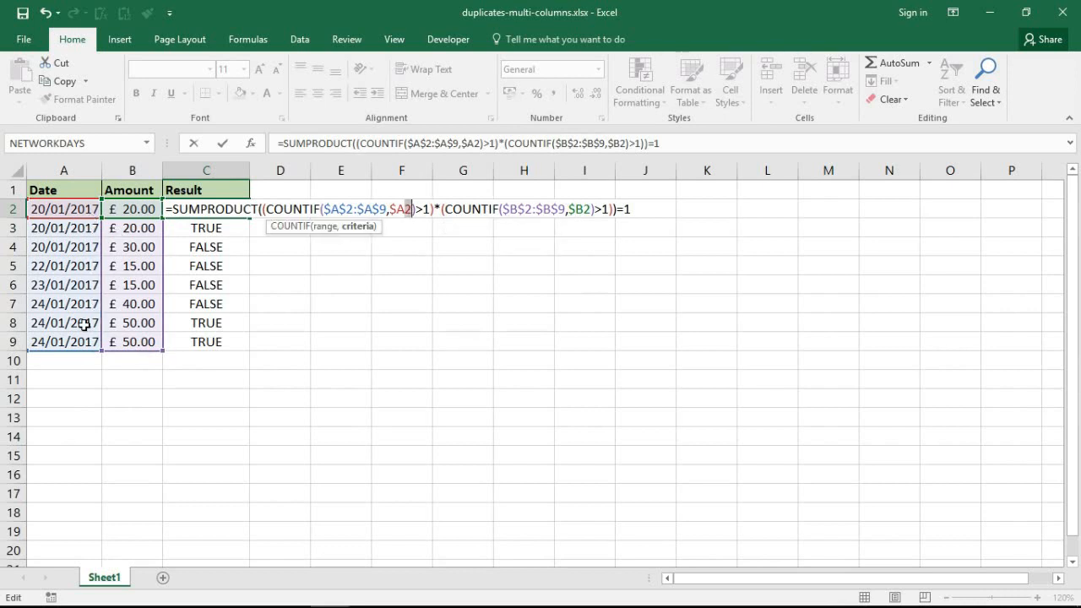
{"action": "mouse_move", "coordinate": [86, 323]}
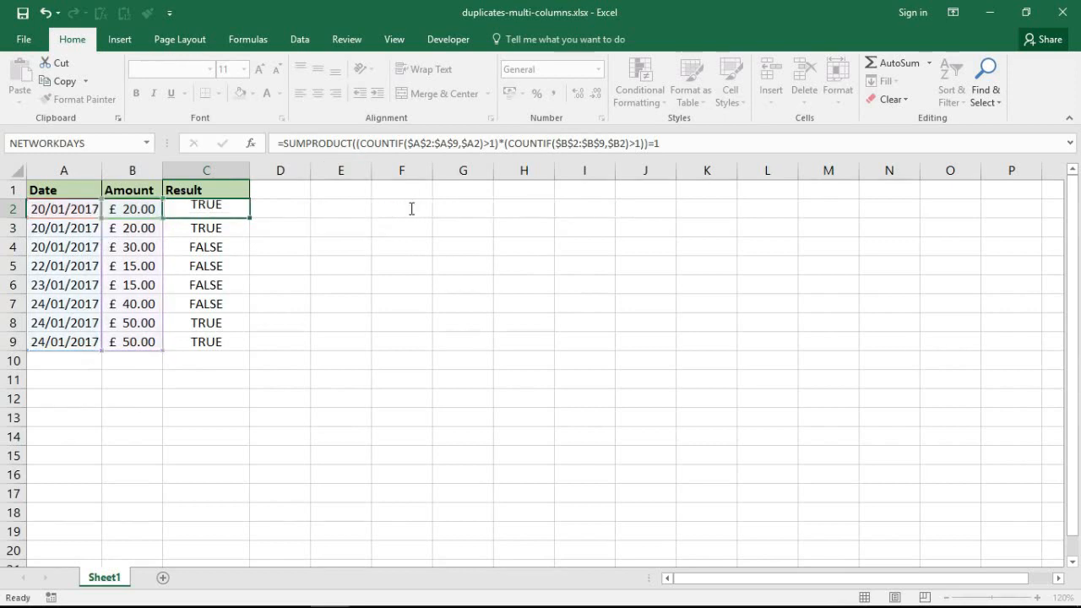
{"action": "left_click", "coordinate": [206, 209]}
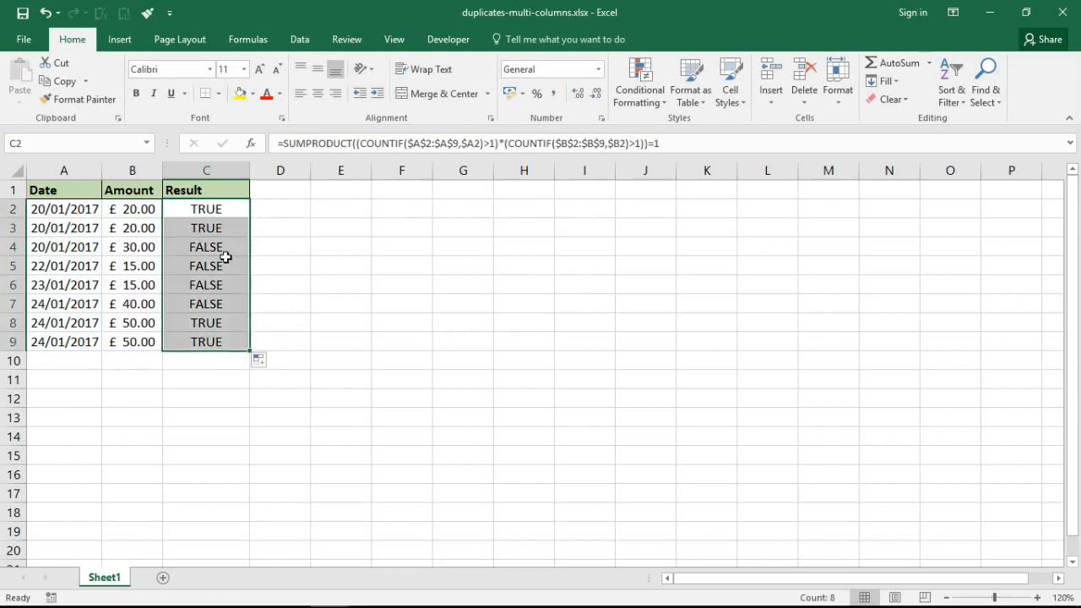
Copy the C2 formula text and start a Conditional Formatting New Rule for A2:B9
{"action": "double_click", "coordinate": [206, 209]}
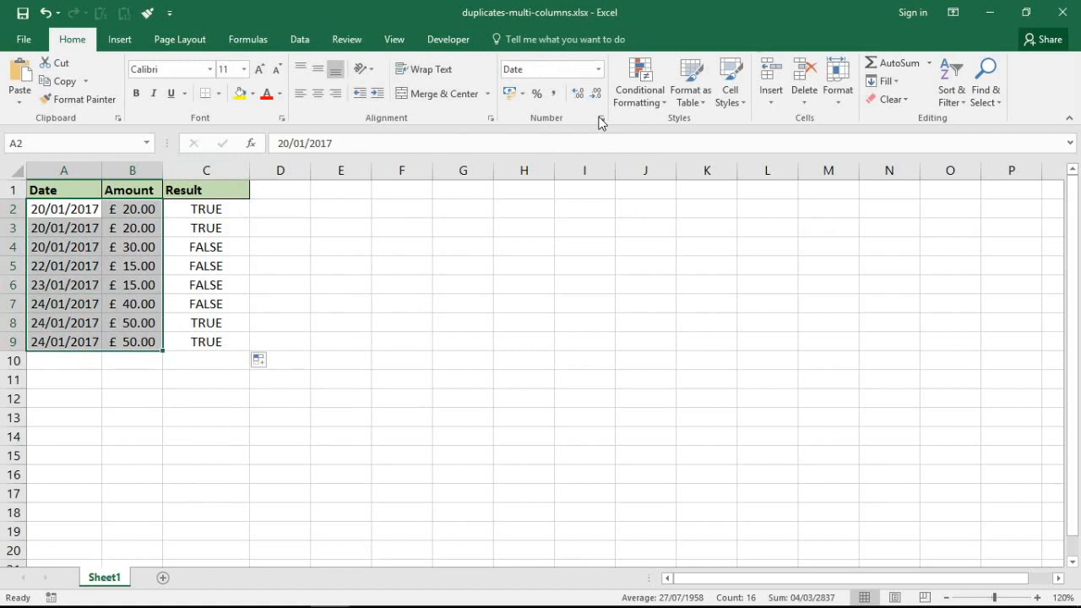
{"action": "left_click", "coordinate": [639, 80]}
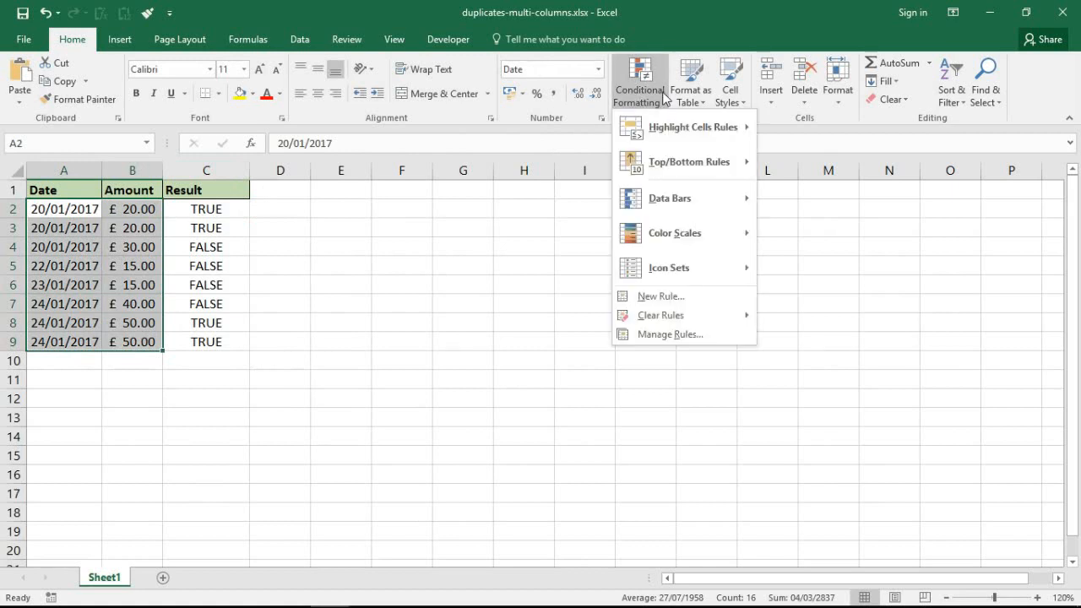
{"action": "mouse_move", "coordinate": [676, 270]}
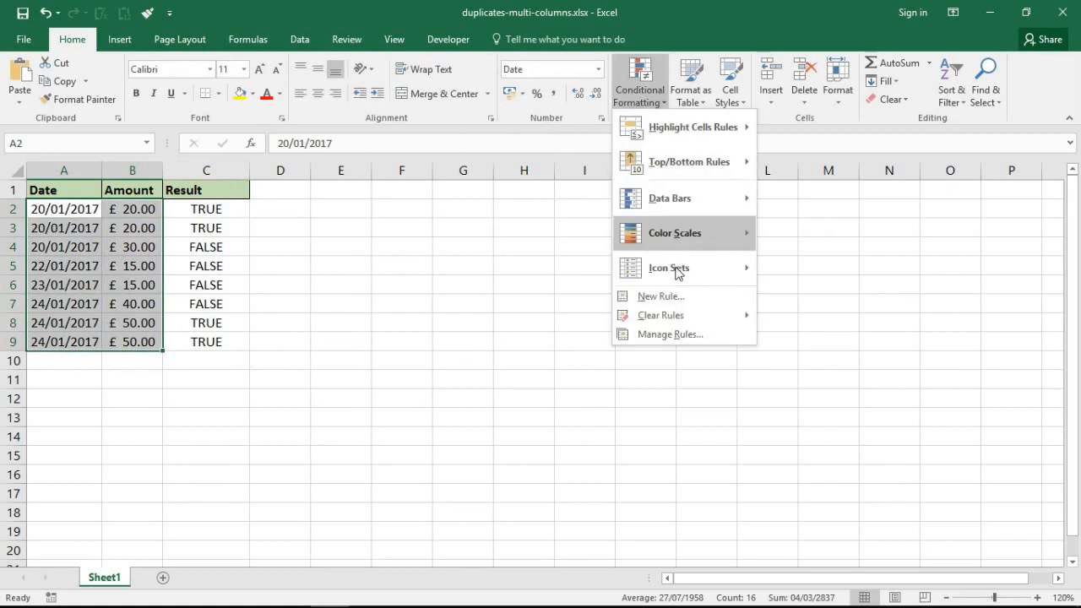
{"action": "mouse_move", "coordinate": [661, 296]}
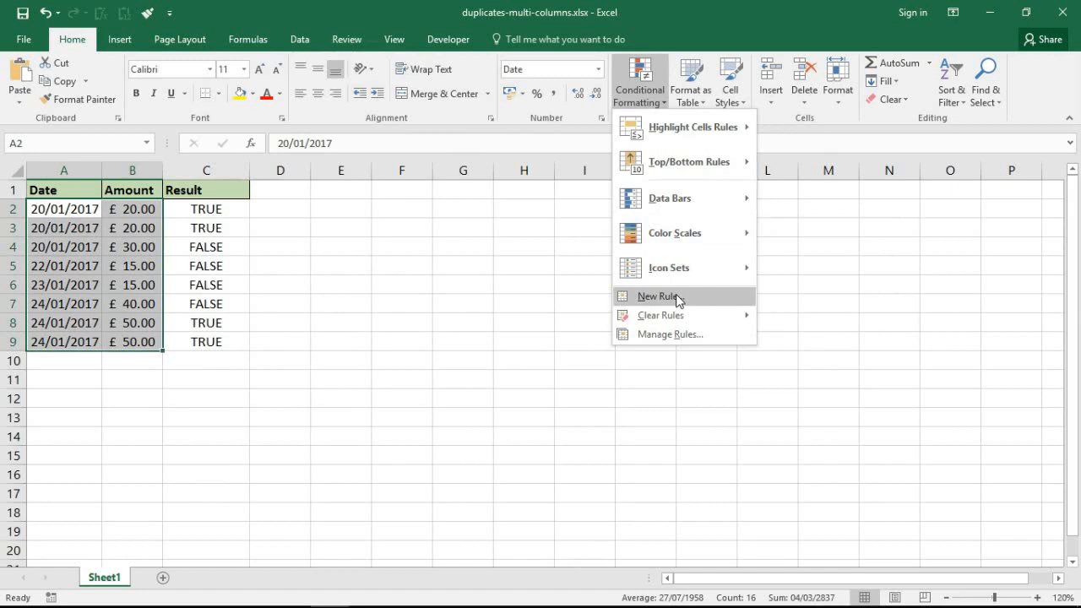
{"action": "left_click", "coordinate": [655, 296]}
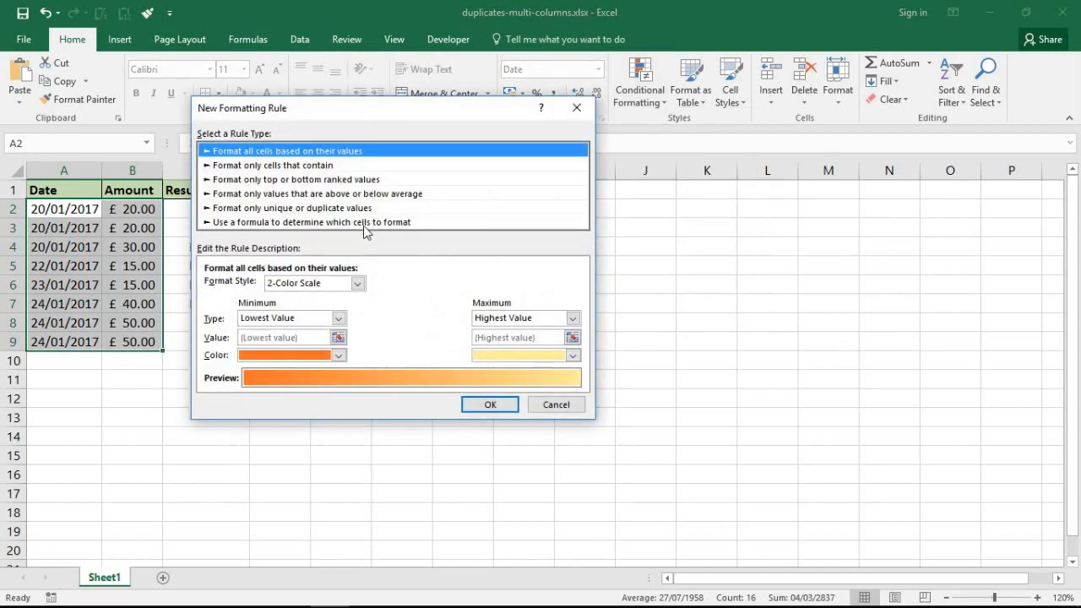
Base the rule on the pasted duplicate-check formula and bring up its Format settings
{"action": "left_click", "coordinate": [311, 221]}
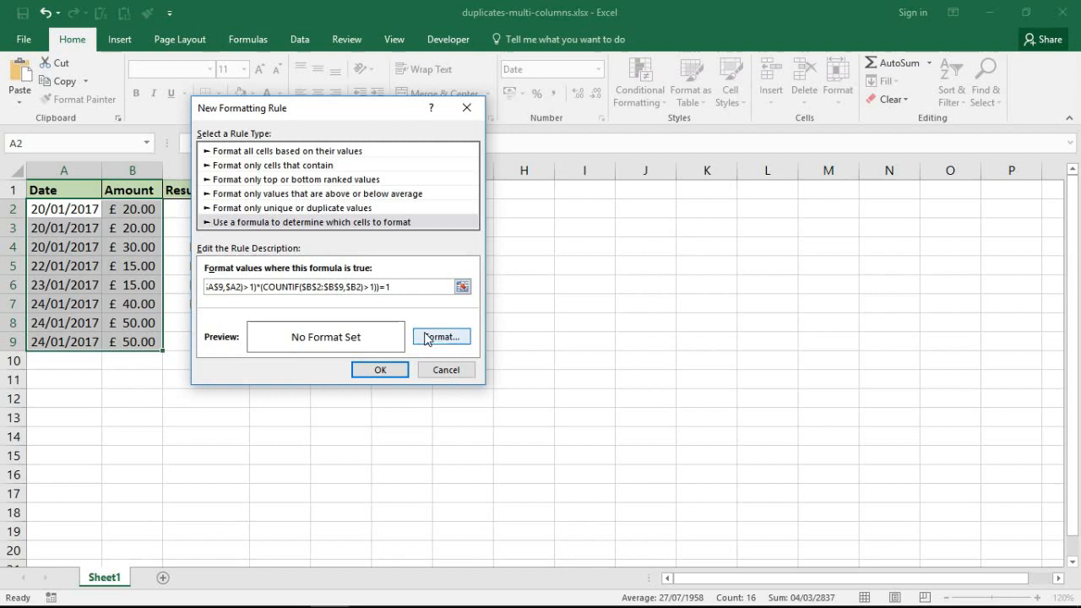
{"action": "left_click", "coordinate": [440, 336]}
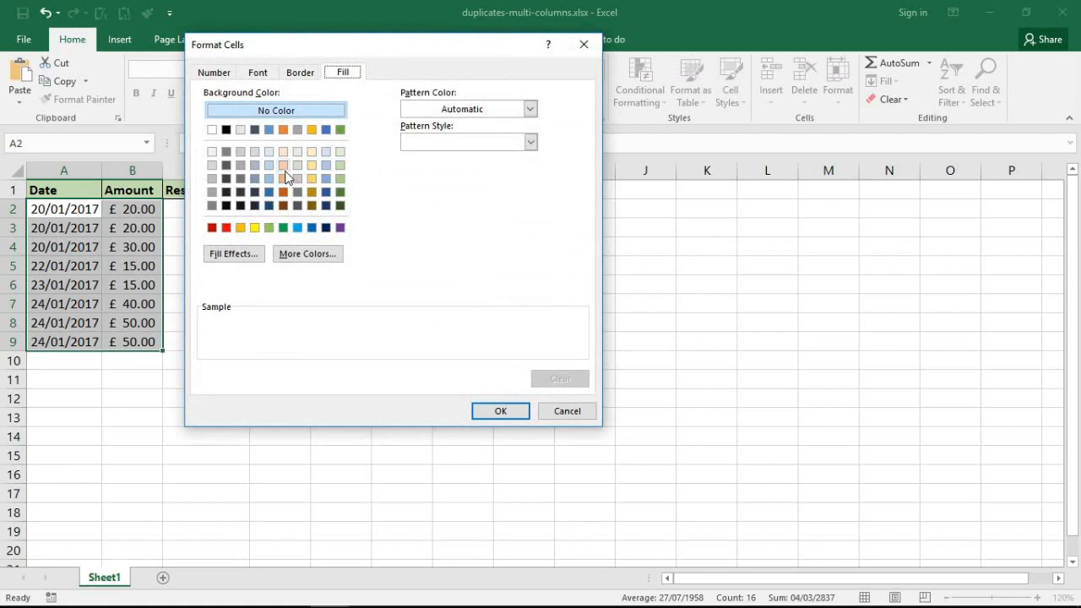
Choose a light orange fill and confirm both dialogs to apply the rule
{"action": "left_click", "coordinate": [283, 165]}
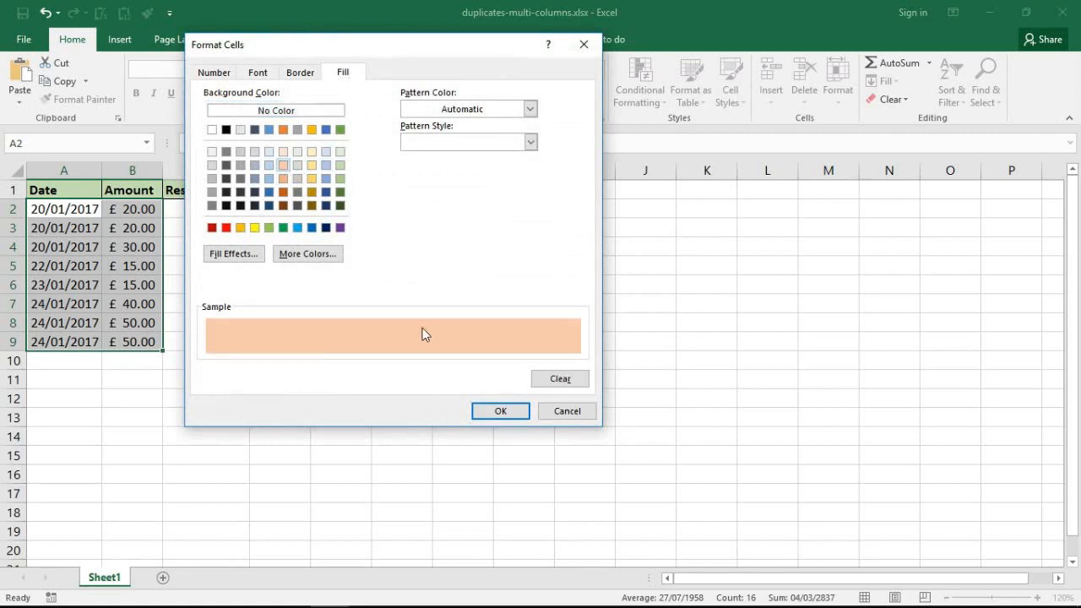
{"action": "left_click", "coordinate": [500, 411]}
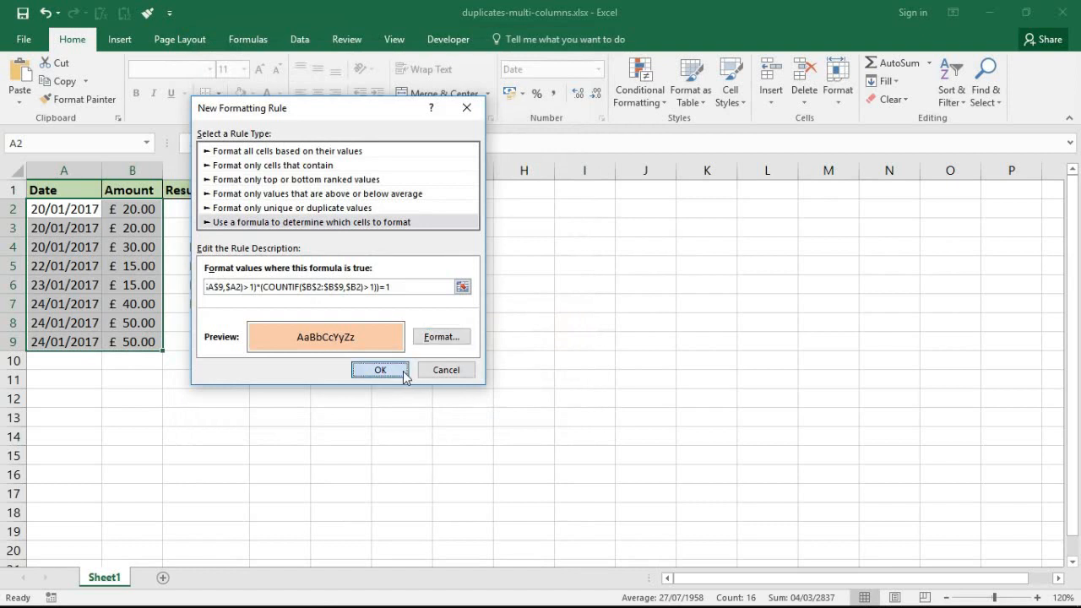
{"action": "left_click", "coordinate": [379, 369]}
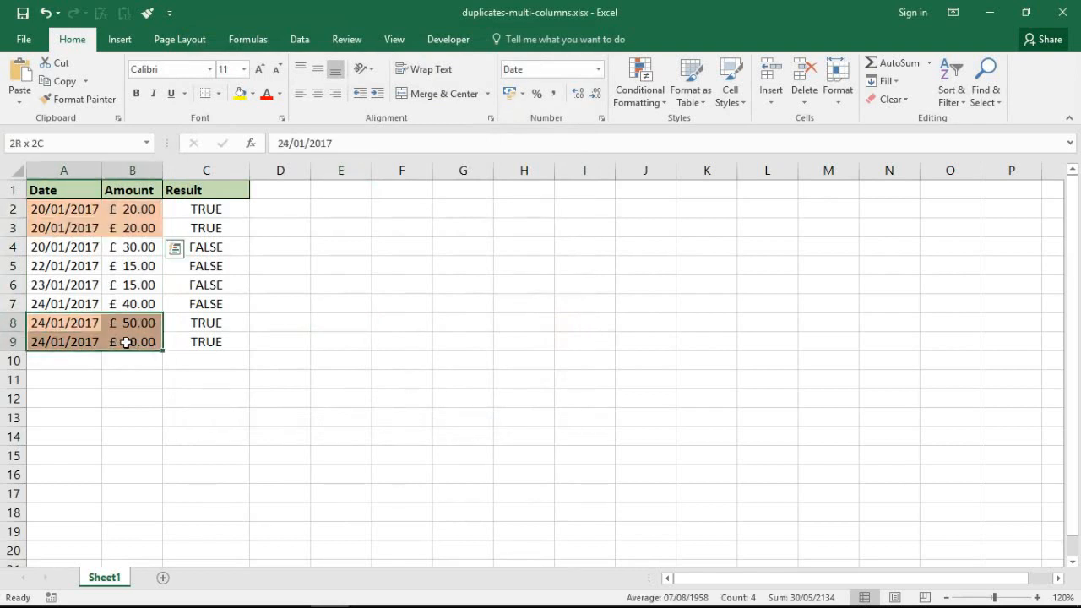
Deselect to review the orange highlights, then select the Result column (column C)
{"action": "left_click", "coordinate": [279, 284]}
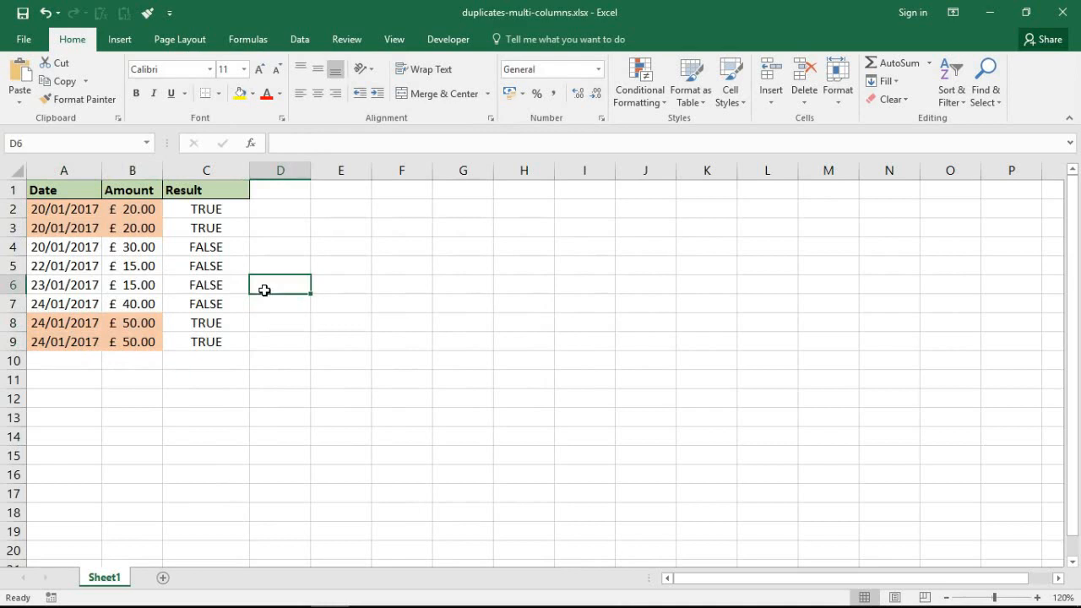
{"action": "mouse_move", "coordinate": [83, 364]}
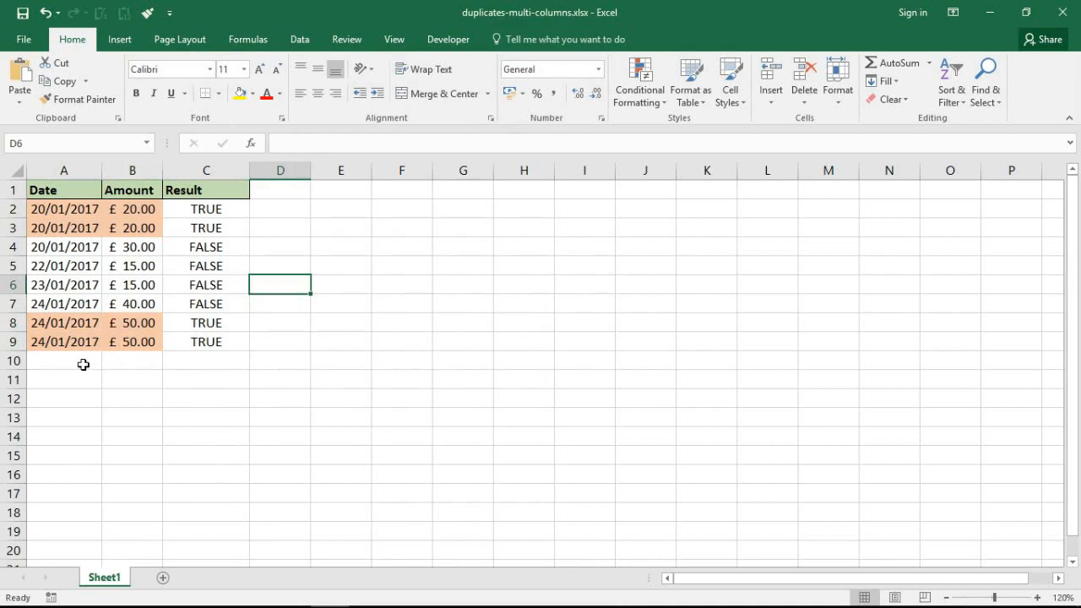
{"action": "left_click", "coordinate": [206, 170]}
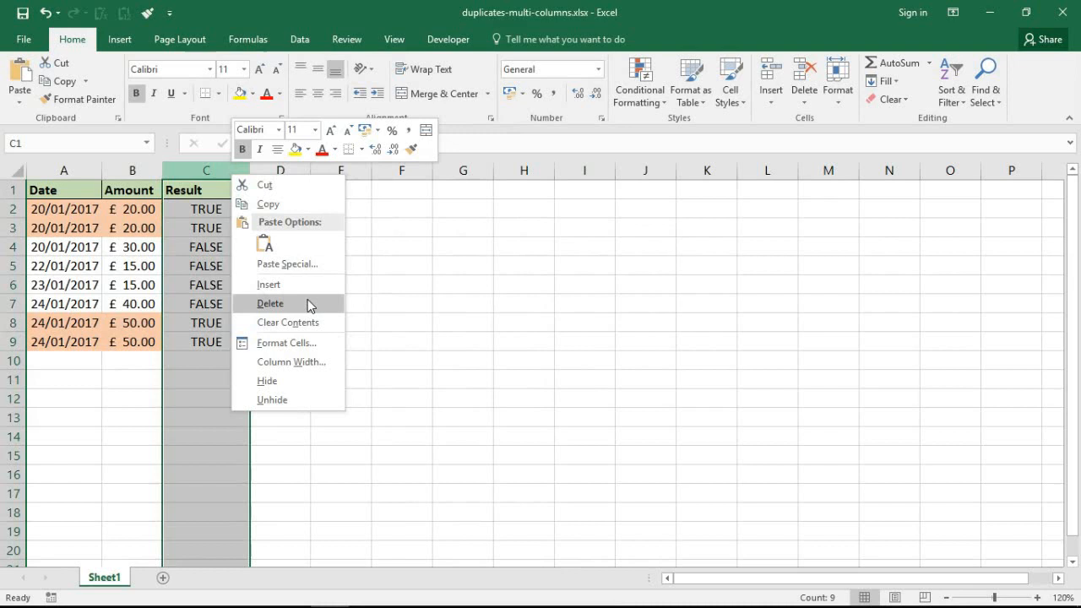
Delete the Result column, leaving Date and Amount with duplicated rows highlighted
{"action": "left_click", "coordinate": [270, 303]}
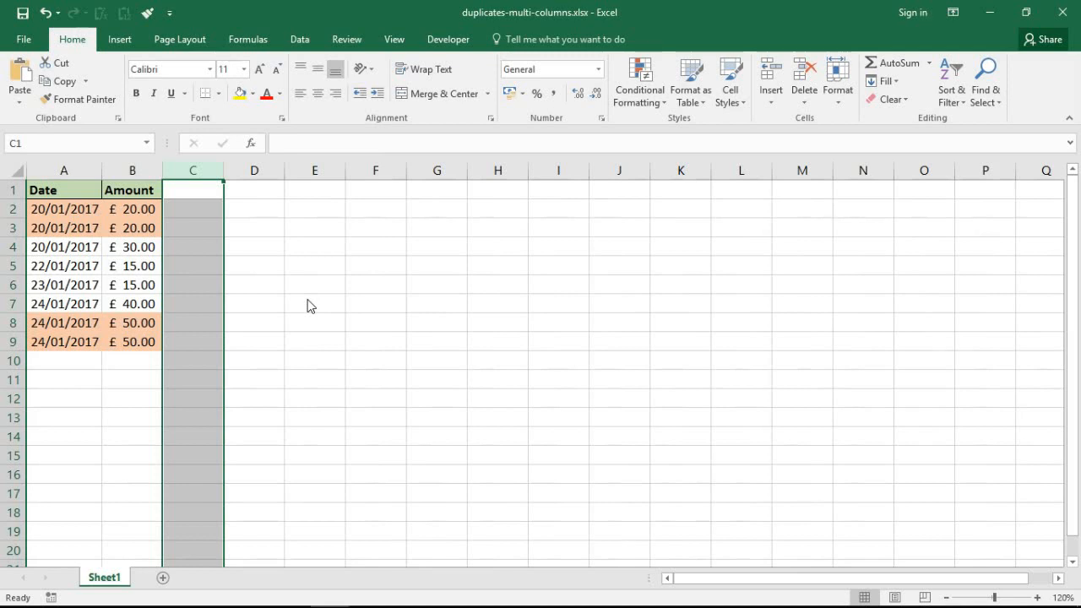
{"action": "left_click", "coordinate": [314, 303]}
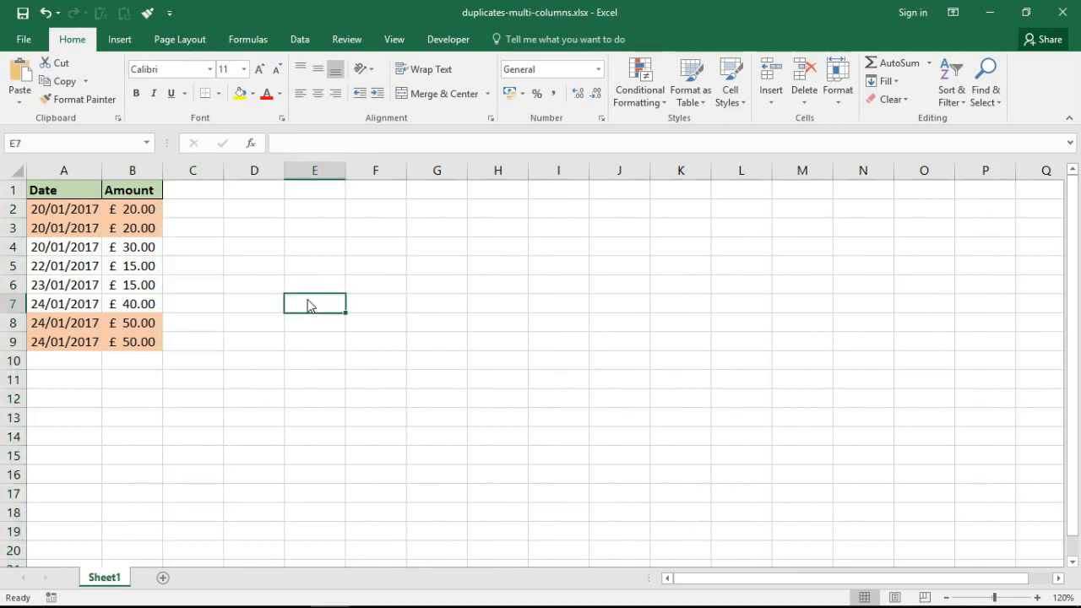